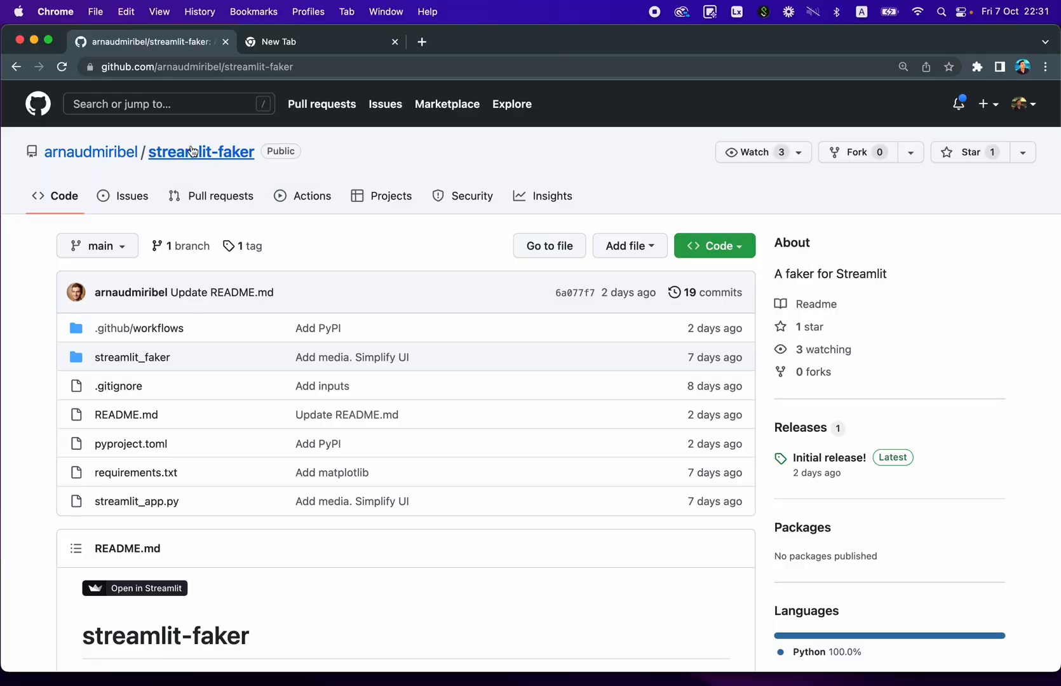
mouse_move(90, 153)
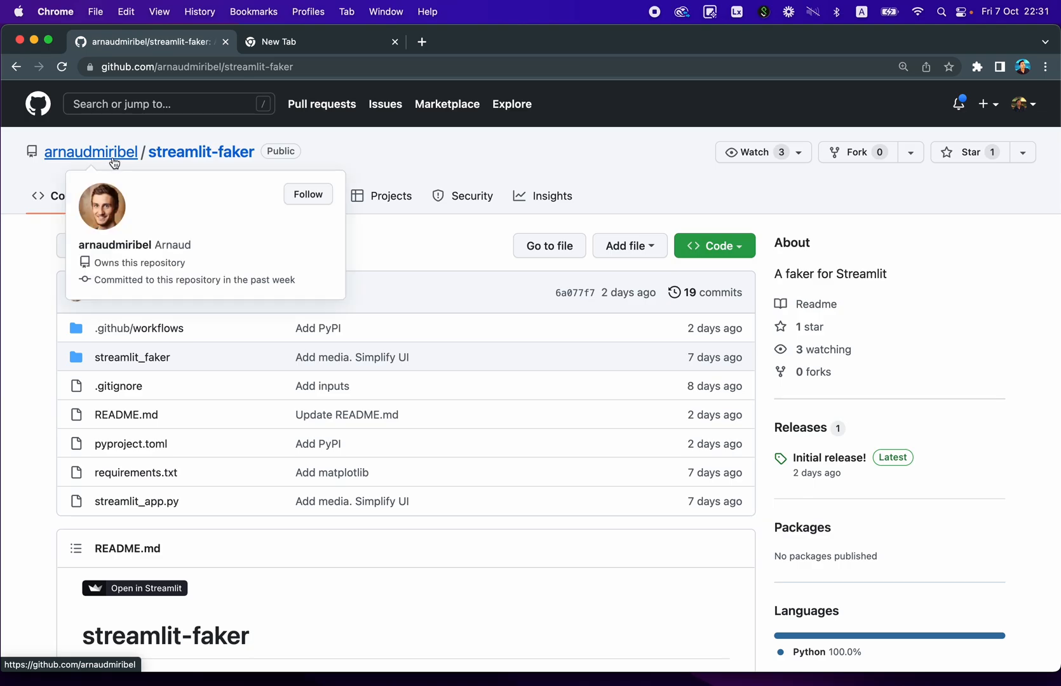
Step: Scroll the streamlit-faker README down to its install command and sample input script
scroll(down, 3)
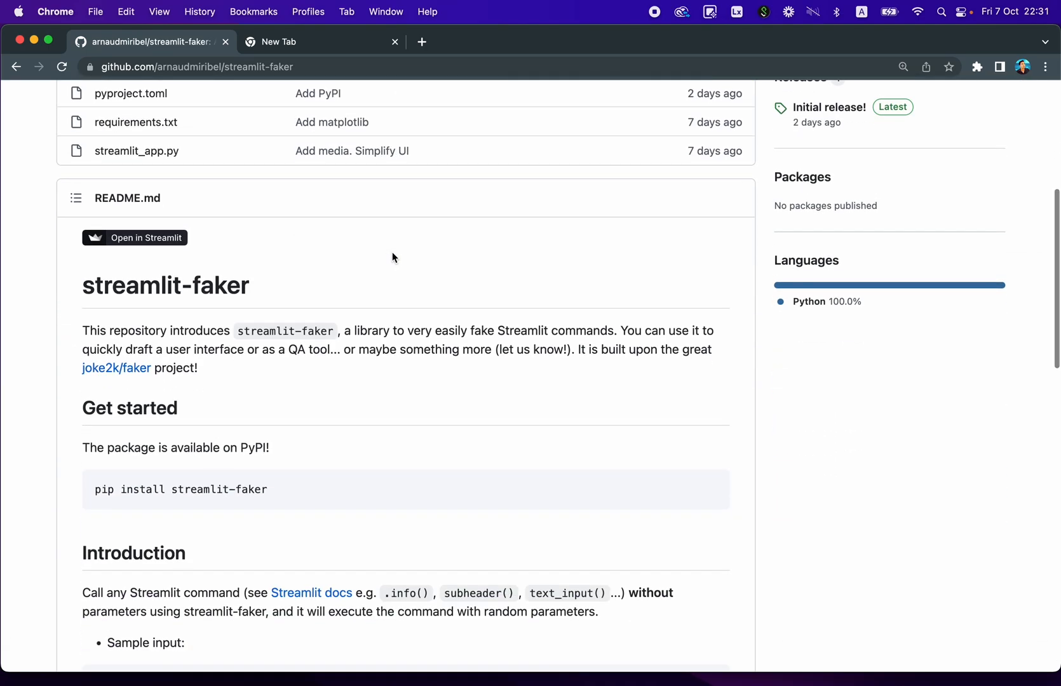
scroll(down, 3)
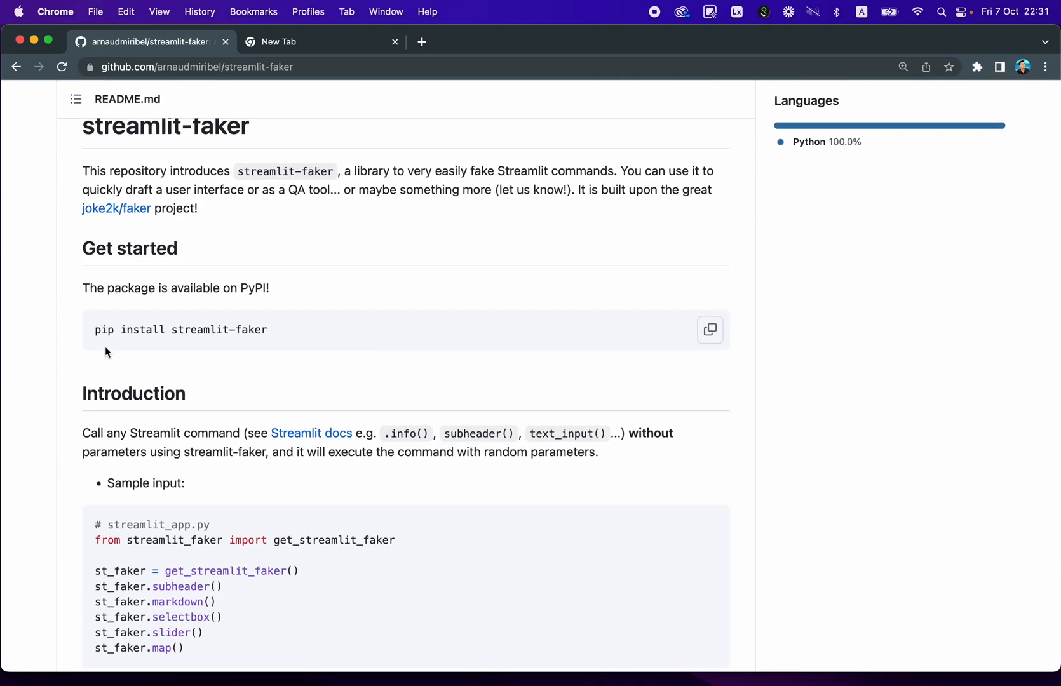
mouse_move(282, 348)
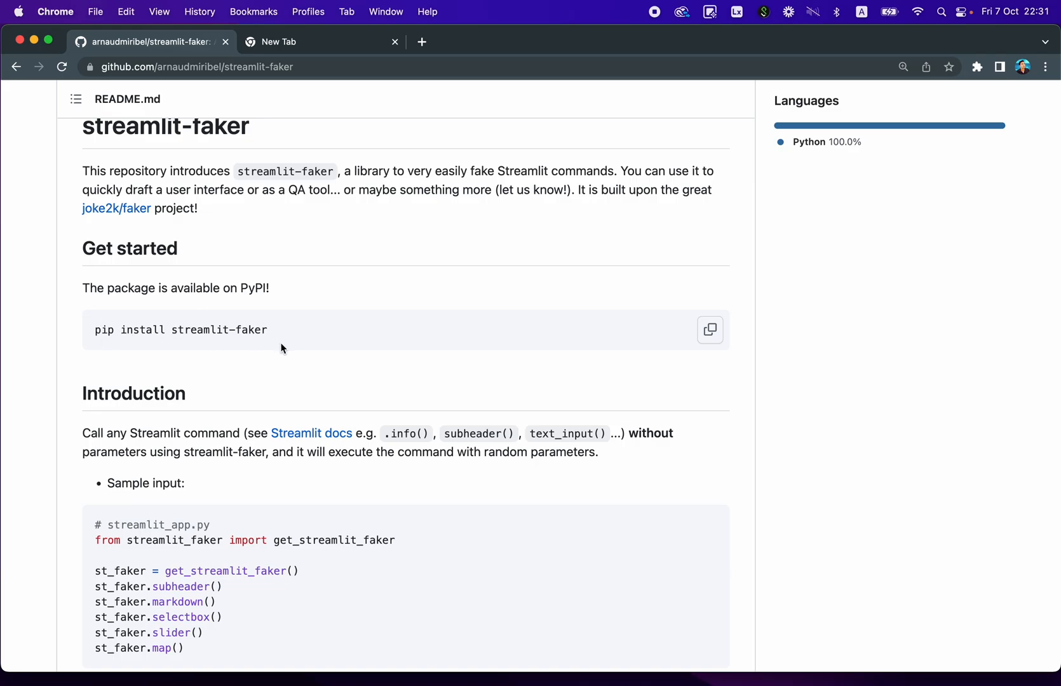
scroll(down, 3)
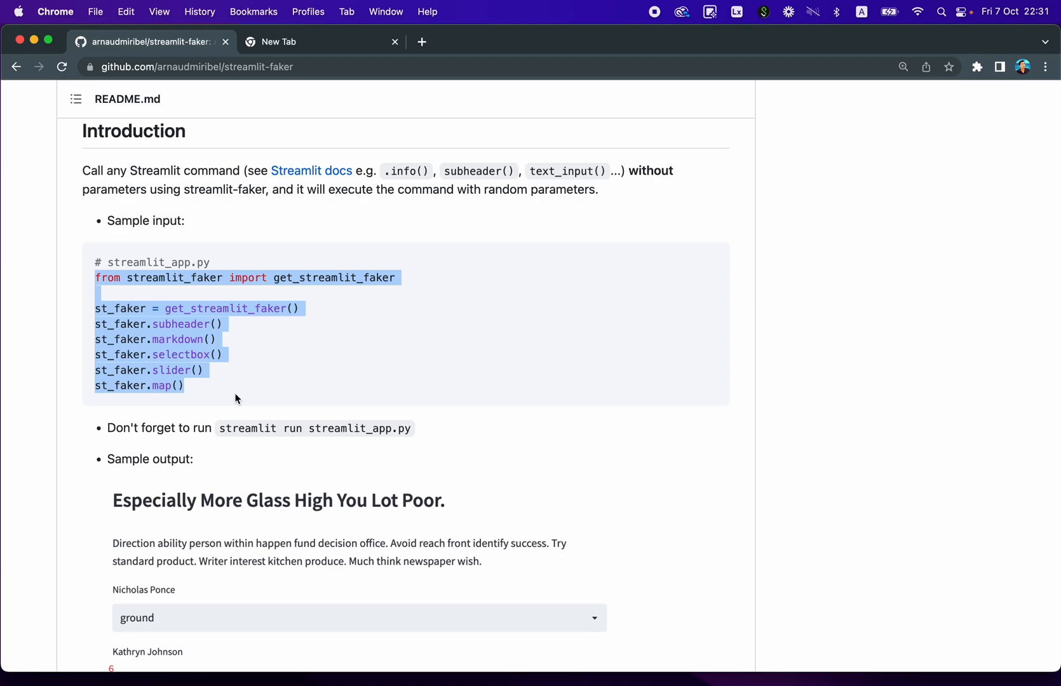
scroll(down, 3)
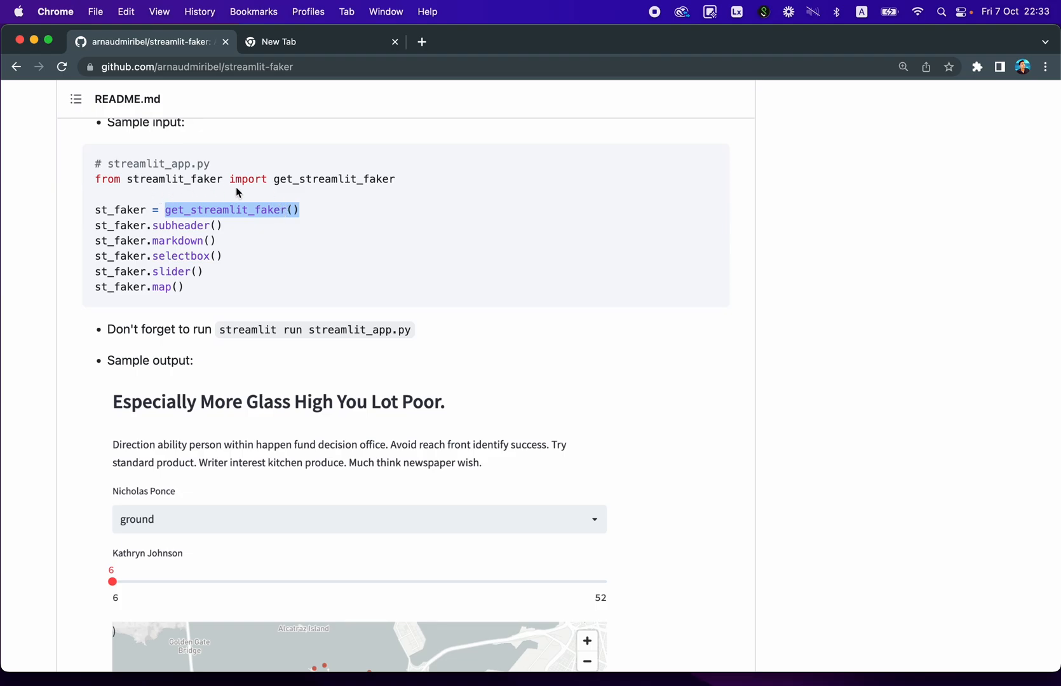
mouse_move(414, 232)
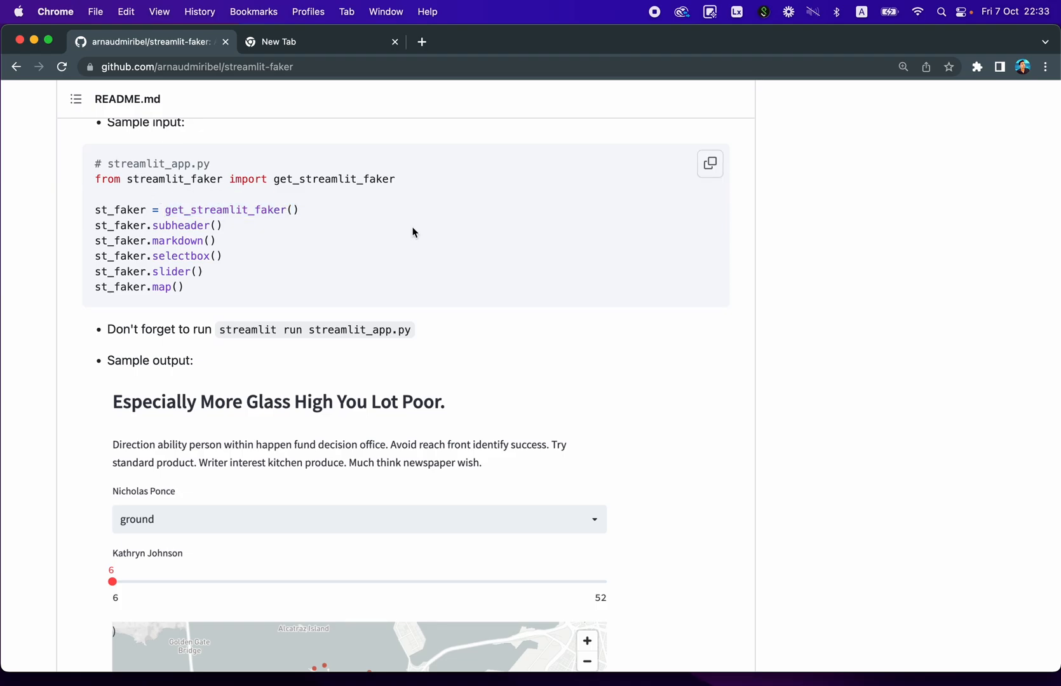
scroll(down, 3)
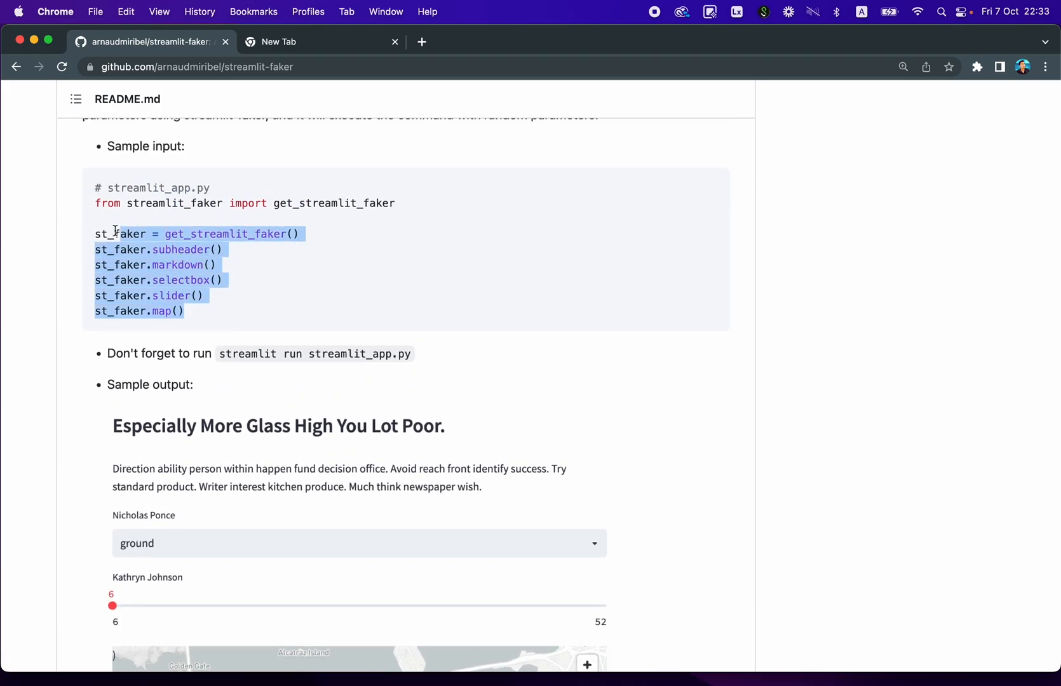
scroll(down, 3)
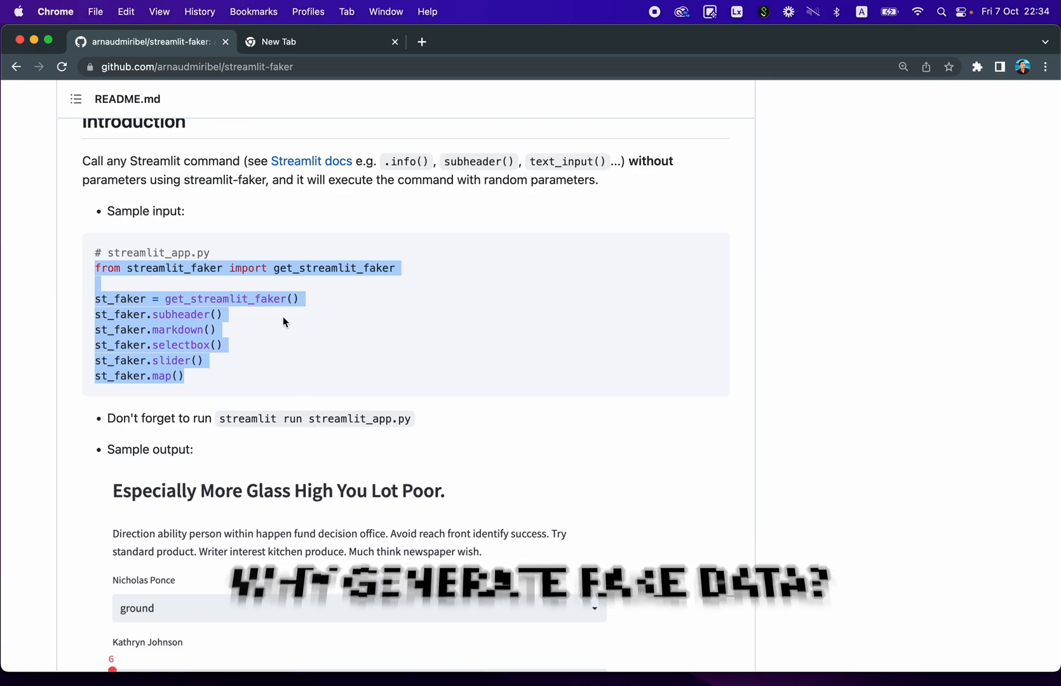
scroll(down, 3)
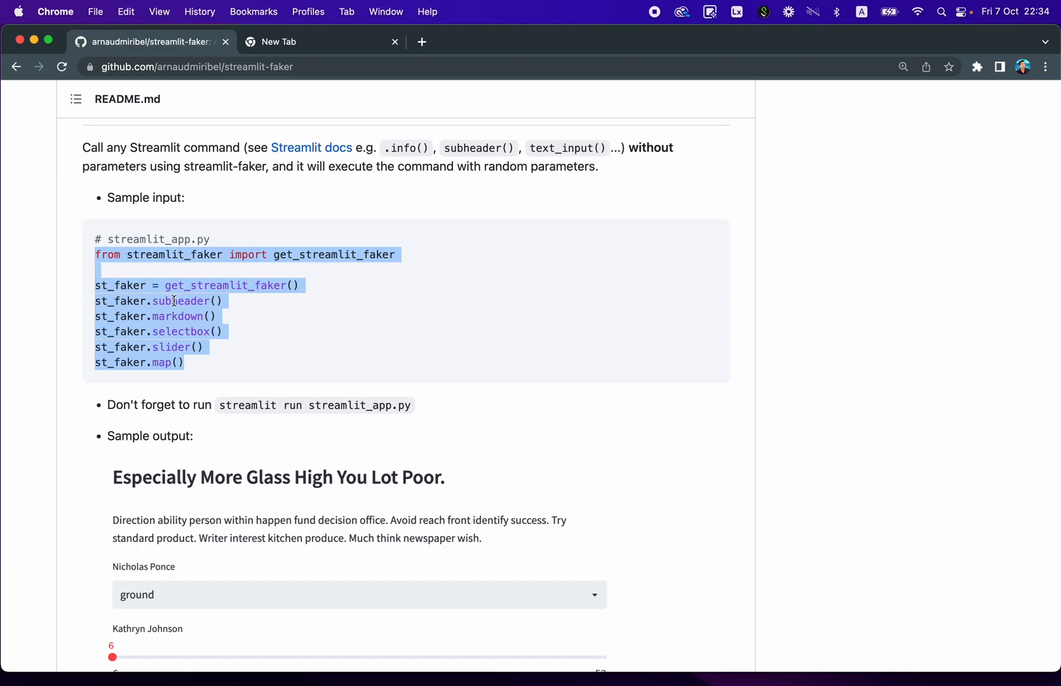
mouse_move(396, 329)
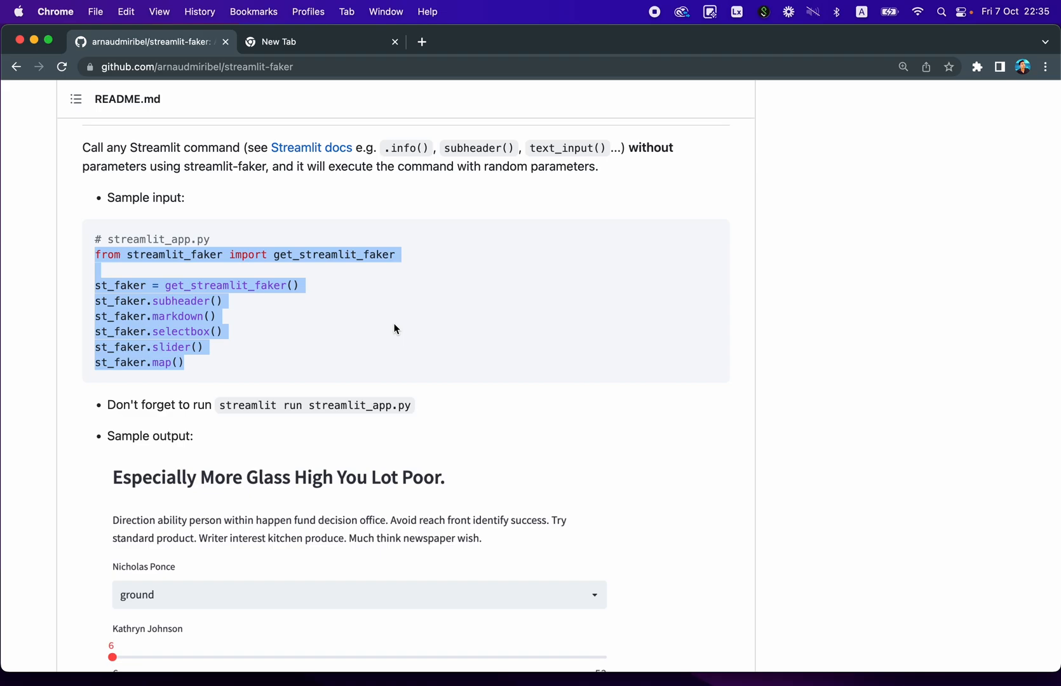
Step: Scroll to the README's sample output image with heading, selectbox, slider and San Francisco map
scroll(down, 3)
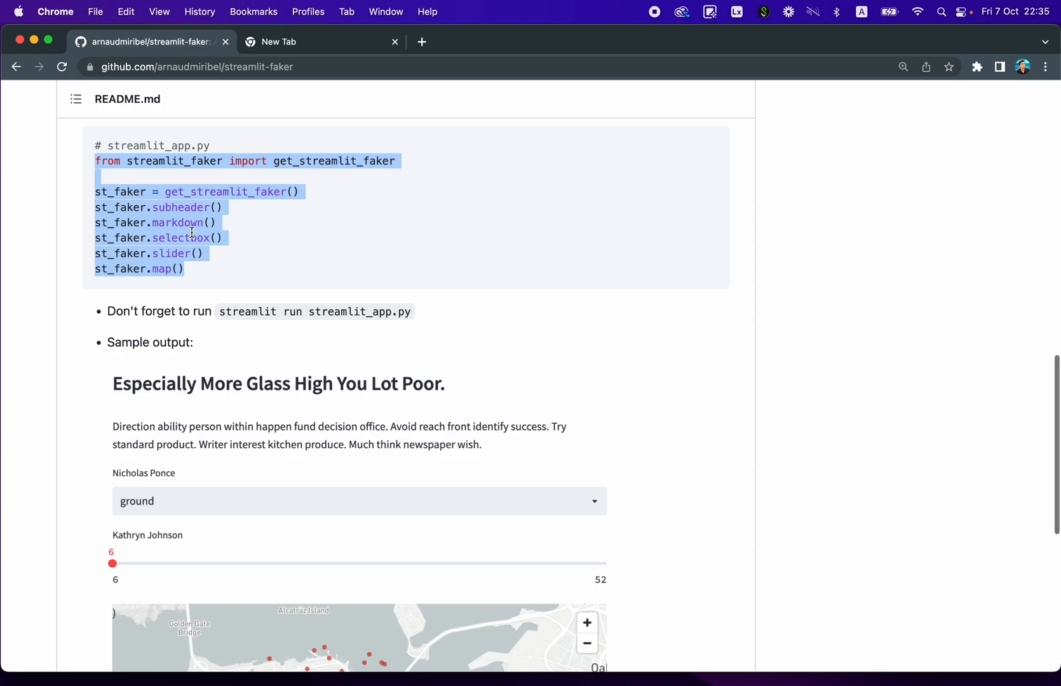
mouse_move(179, 210)
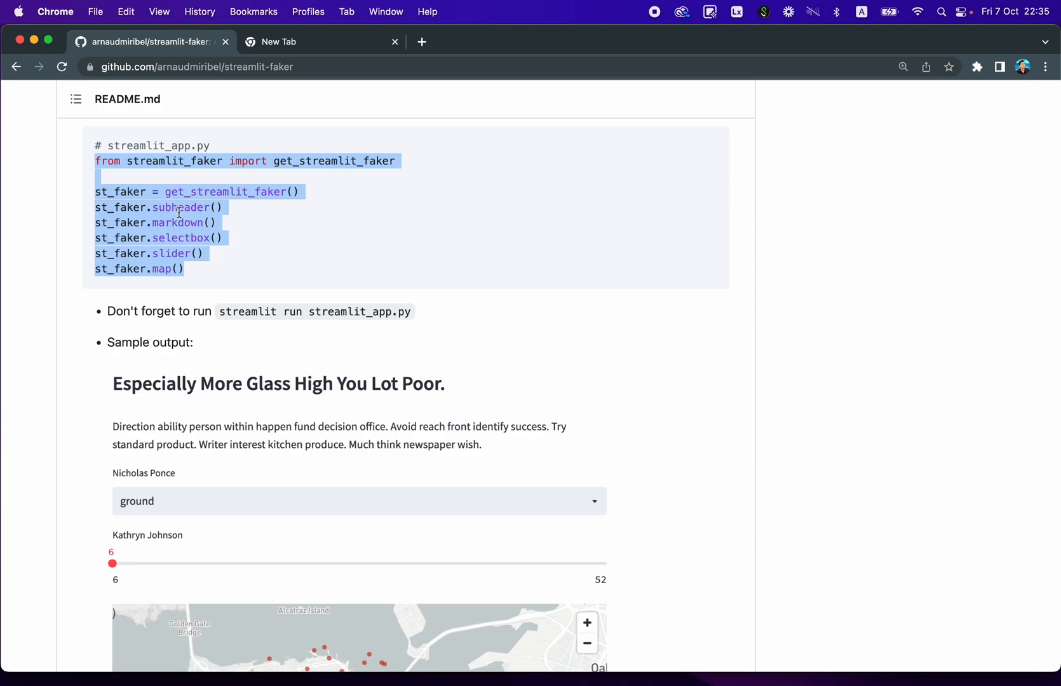
scroll(down, 3)
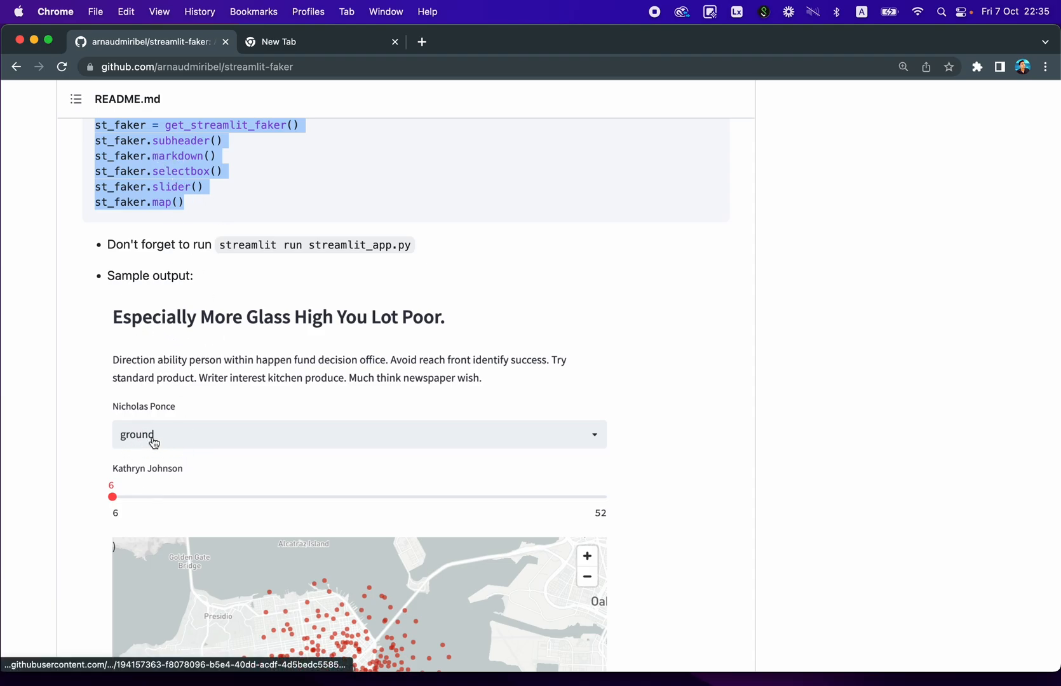
mouse_move(244, 445)
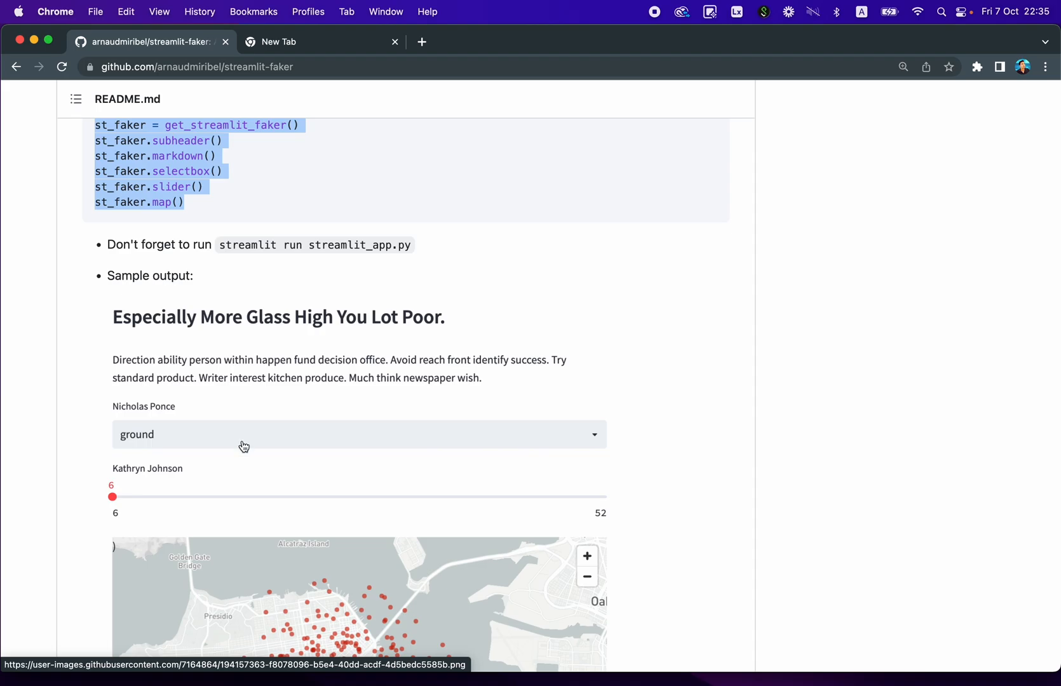
mouse_move(173, 512)
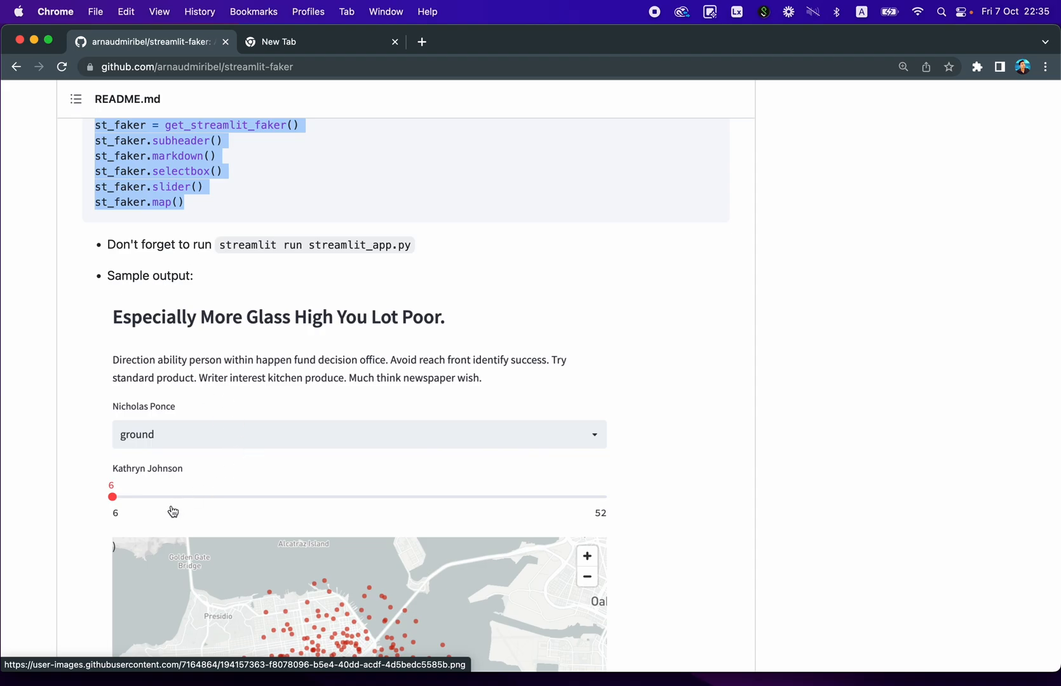
mouse_move(240, 503)
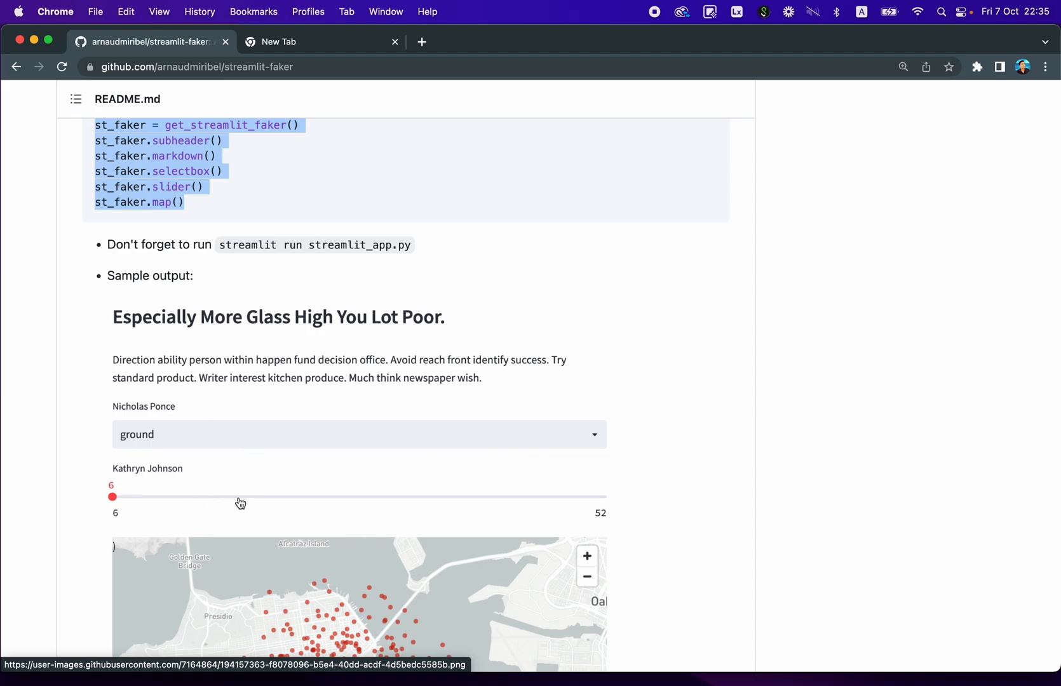
mouse_move(298, 498)
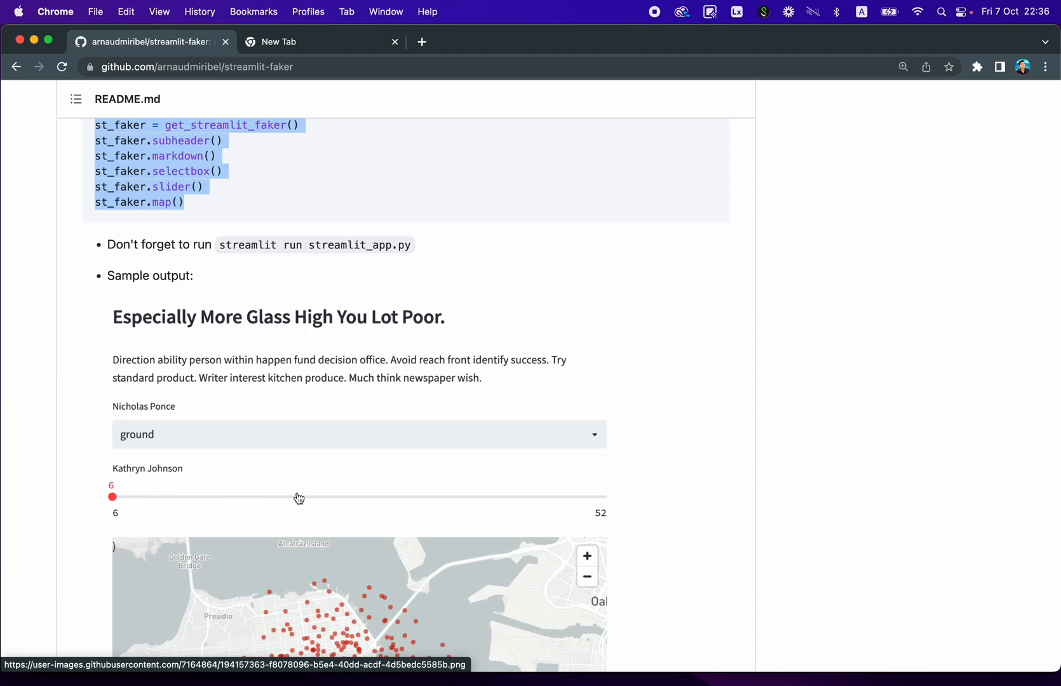
mouse_move(339, 512)
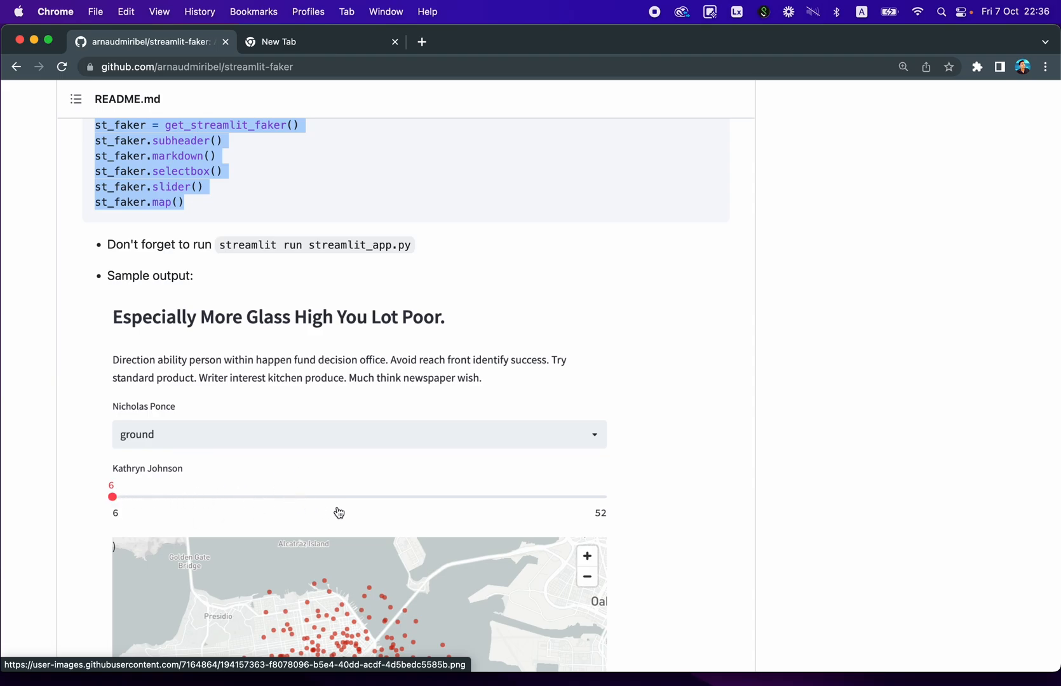
scroll(down, 3)
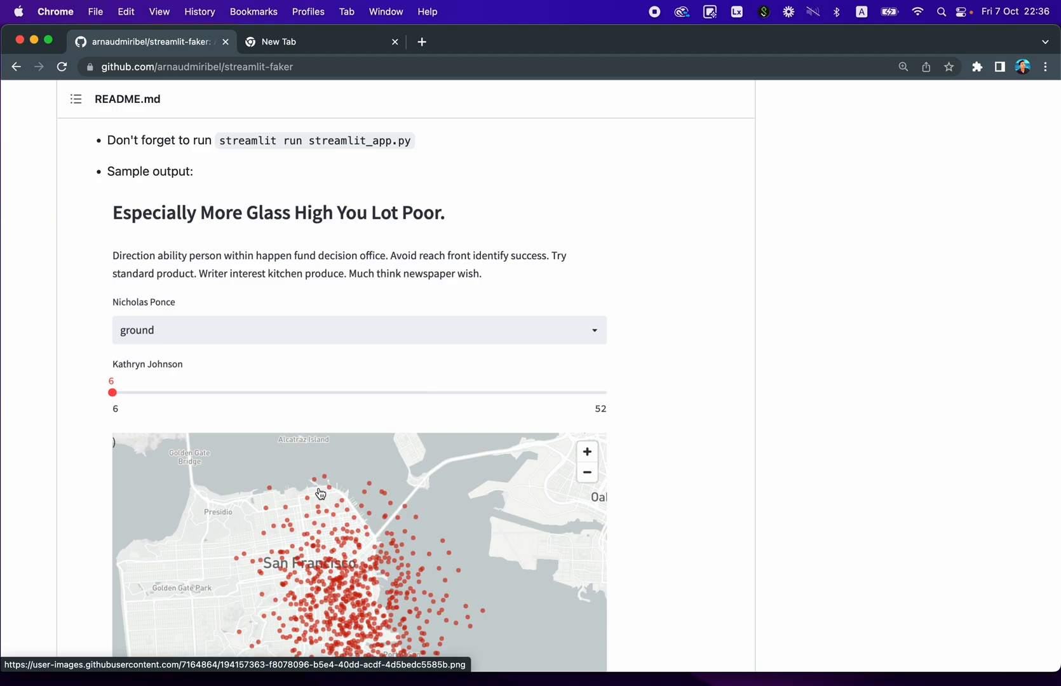
scroll(down, 3)
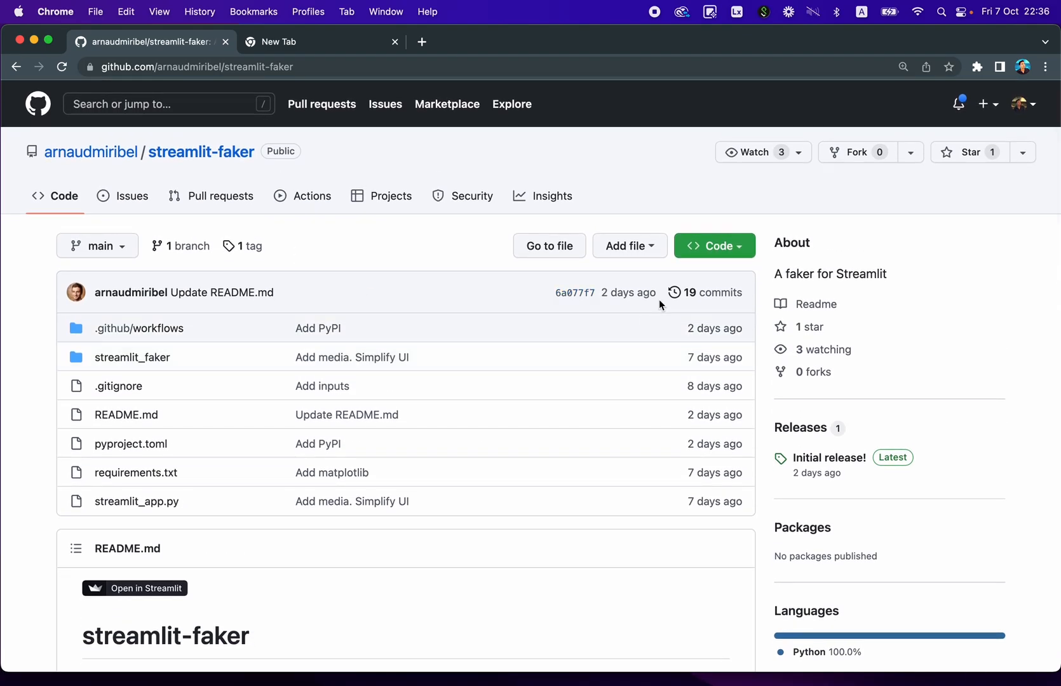
mouse_move(637, 247)
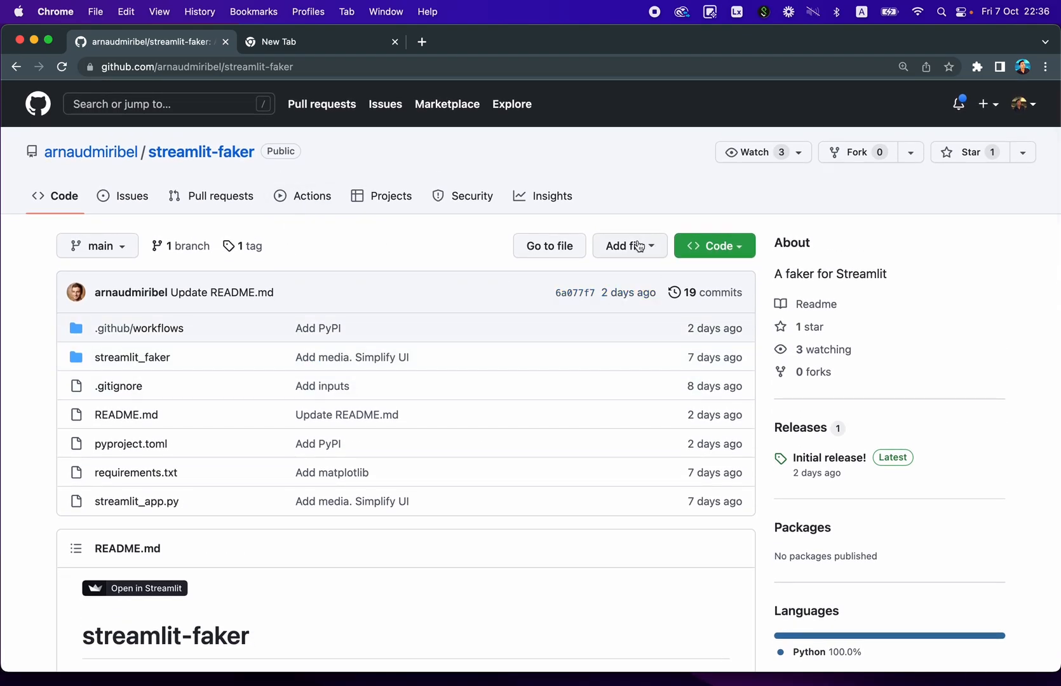
mouse_move(858, 157)
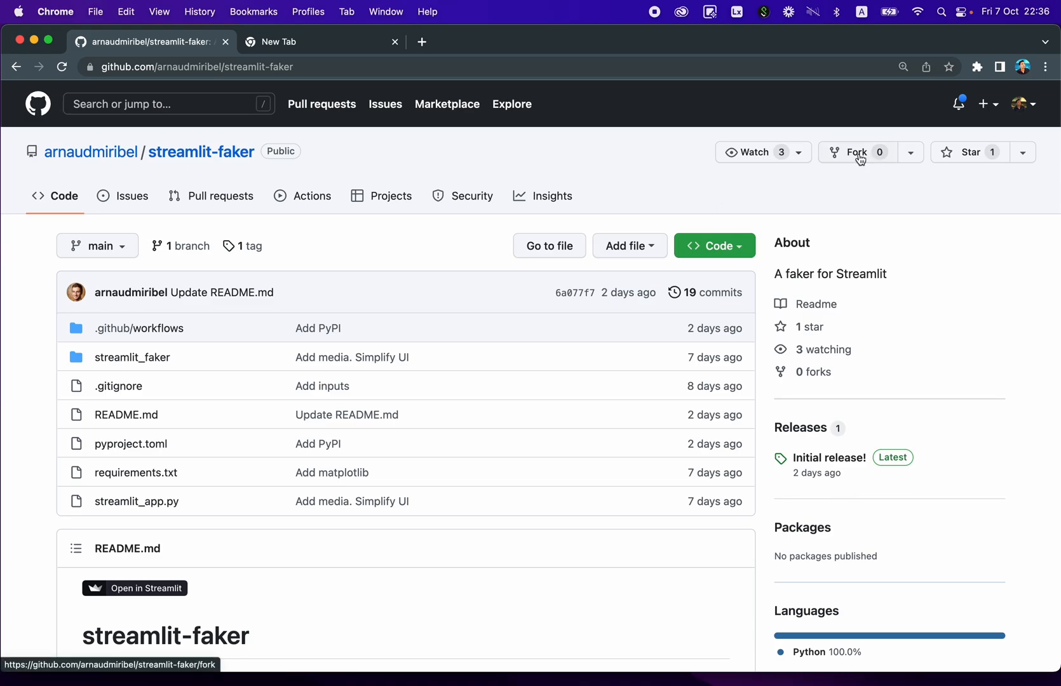
Step: Fork streamlit-faker into the dataprofessor personal account
click(856, 152)
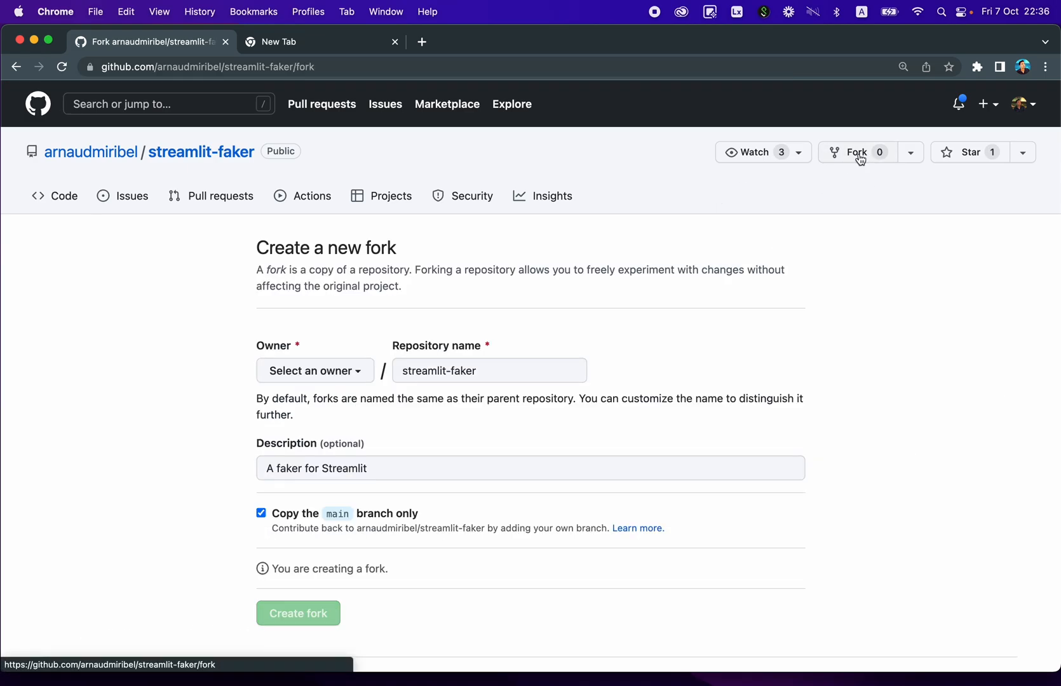
click(314, 371)
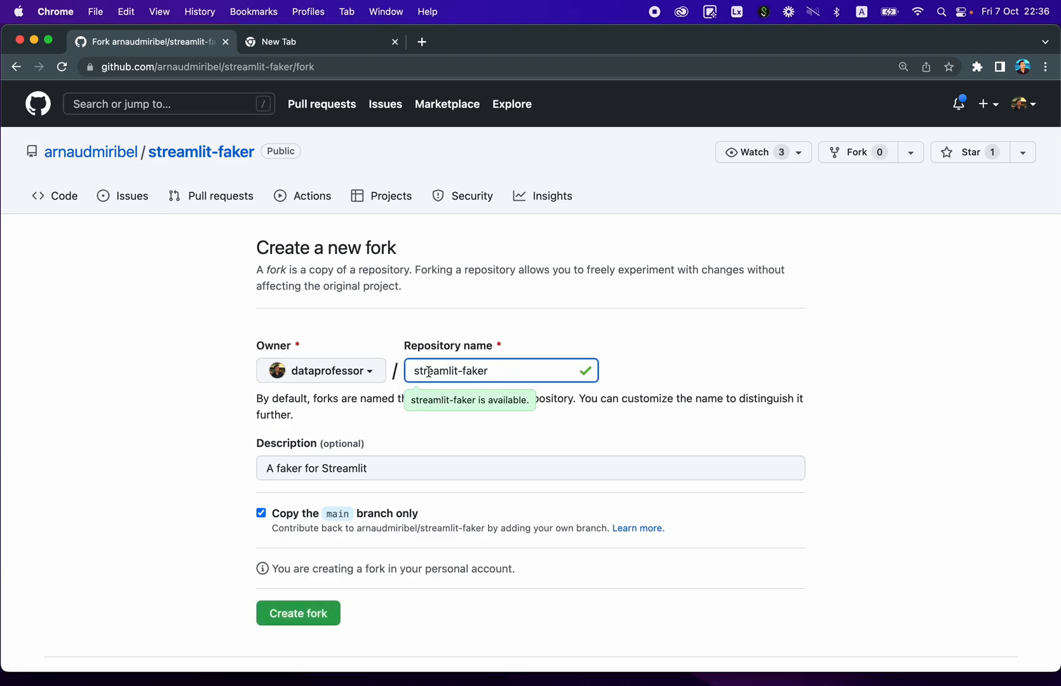
scroll(down, 3)
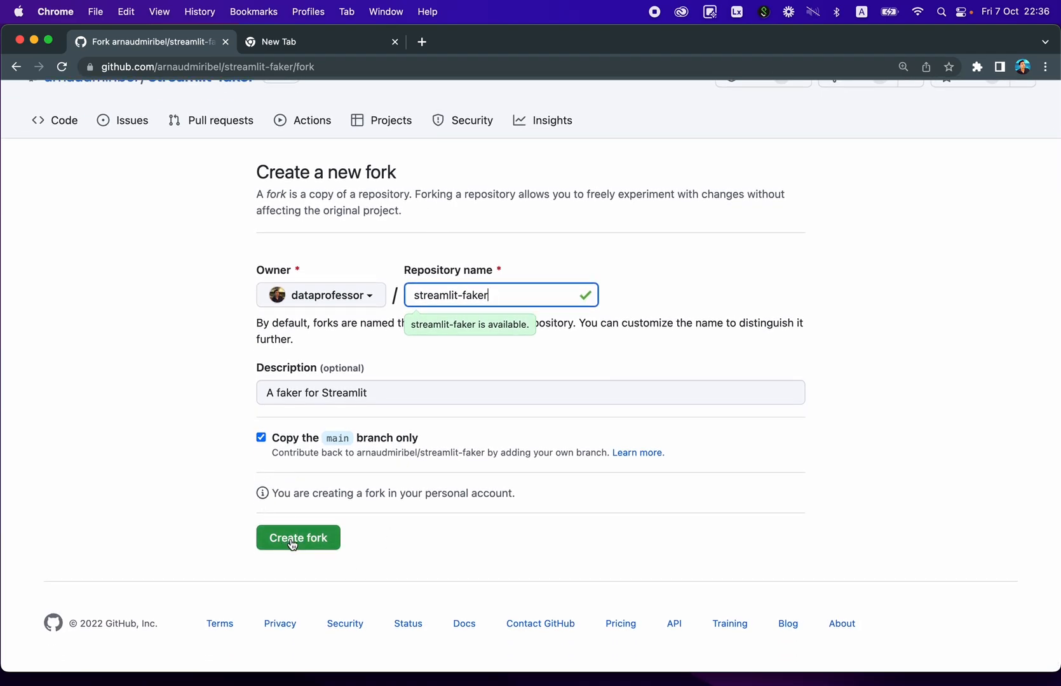
click(297, 537)
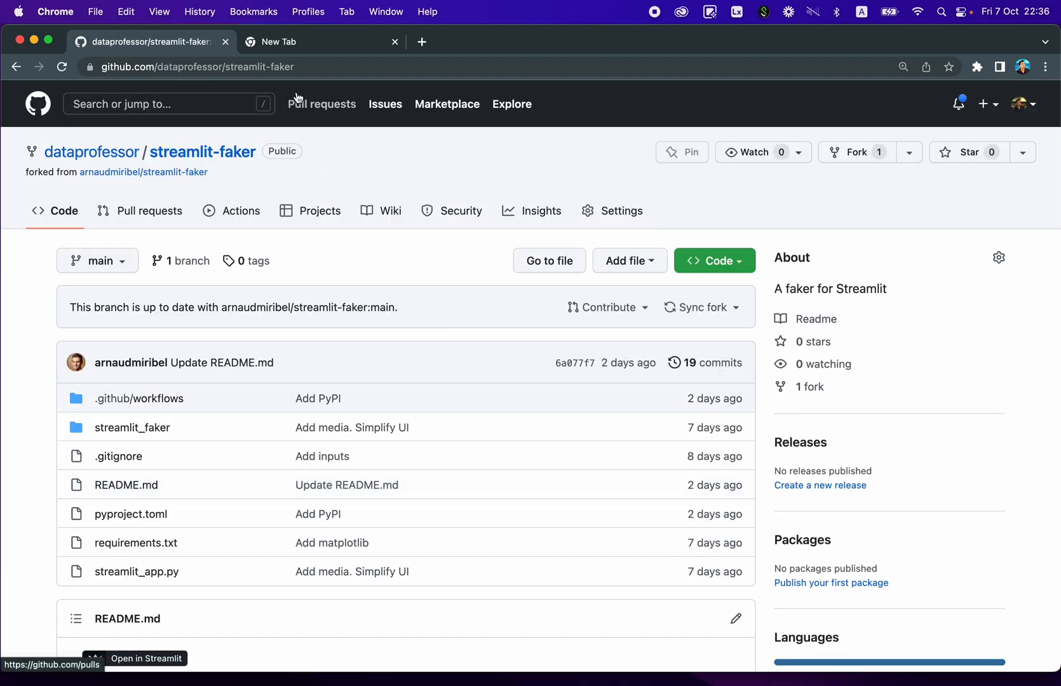
Step: Deploy the streamlit-faker repo's main branch with streamlit_app.py as a new Streamlit Cloud app
click(297, 42)
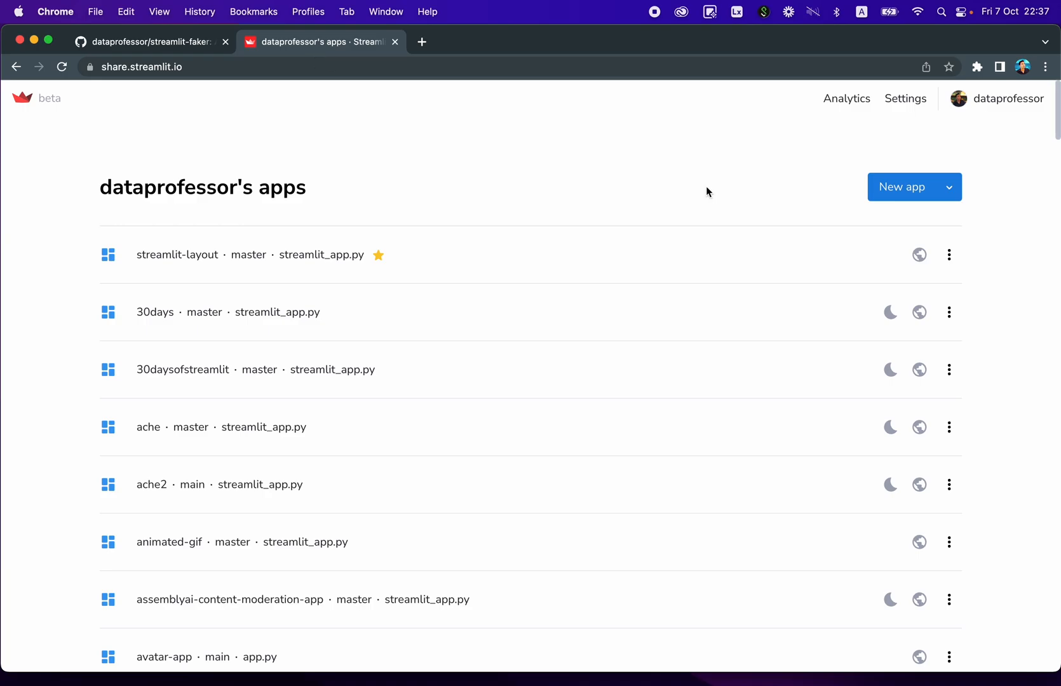
click(901, 186)
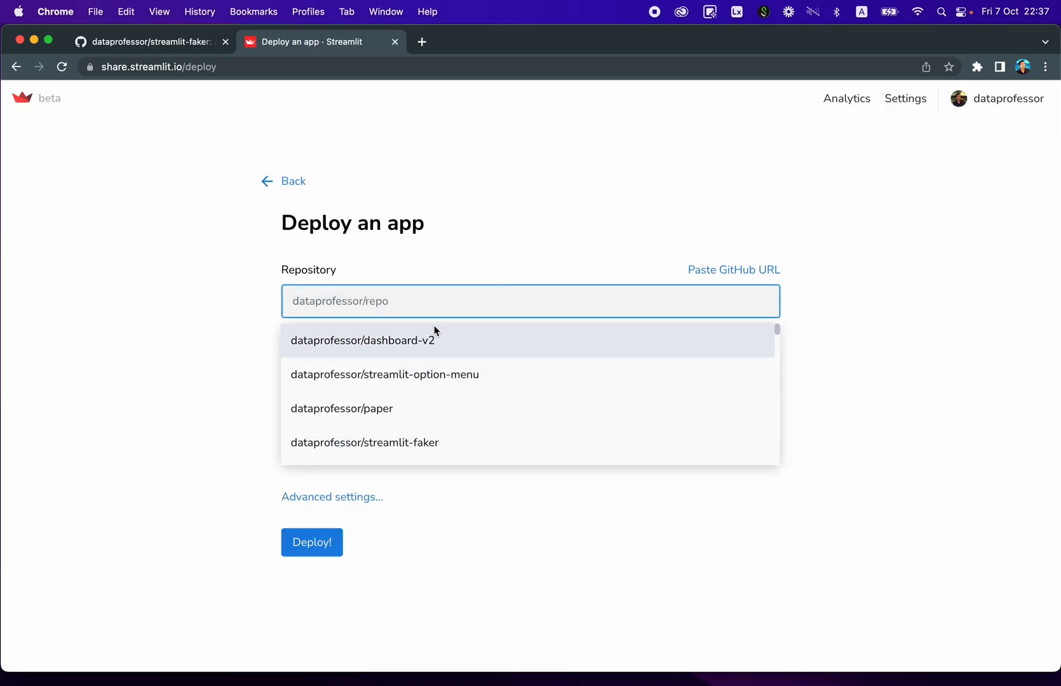
click(365, 442)
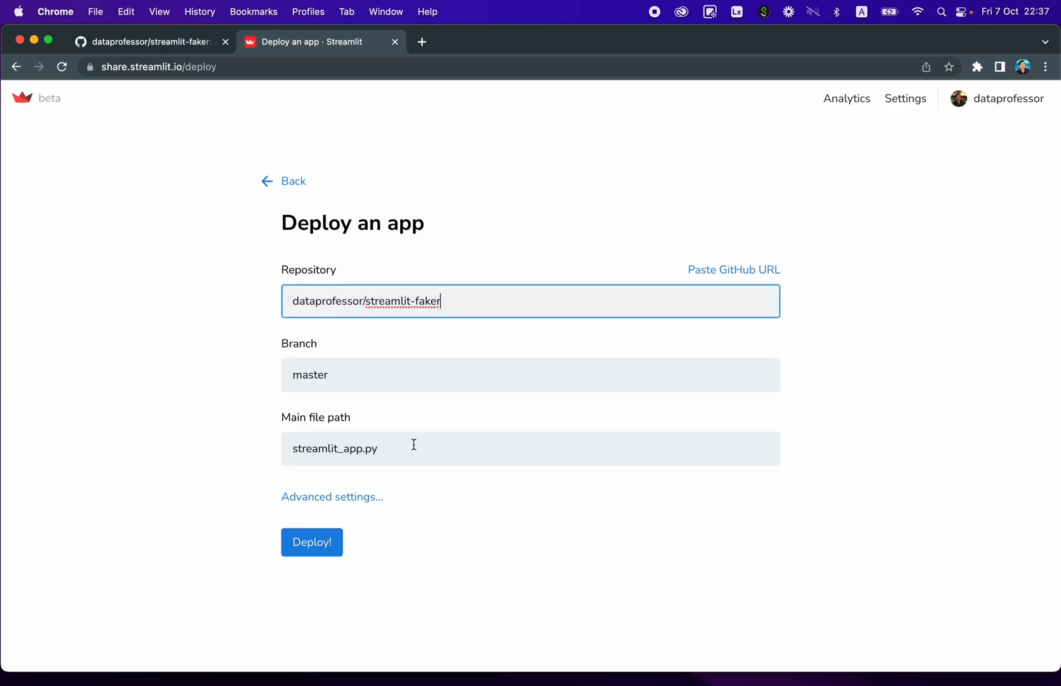
click(313, 542)
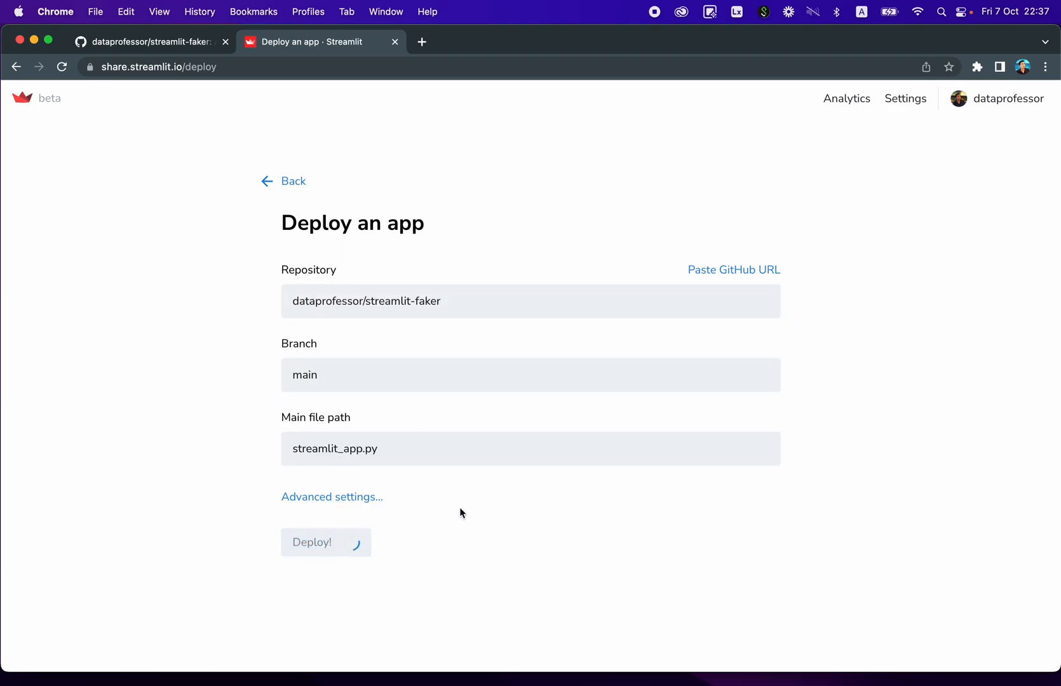
click(326, 543)
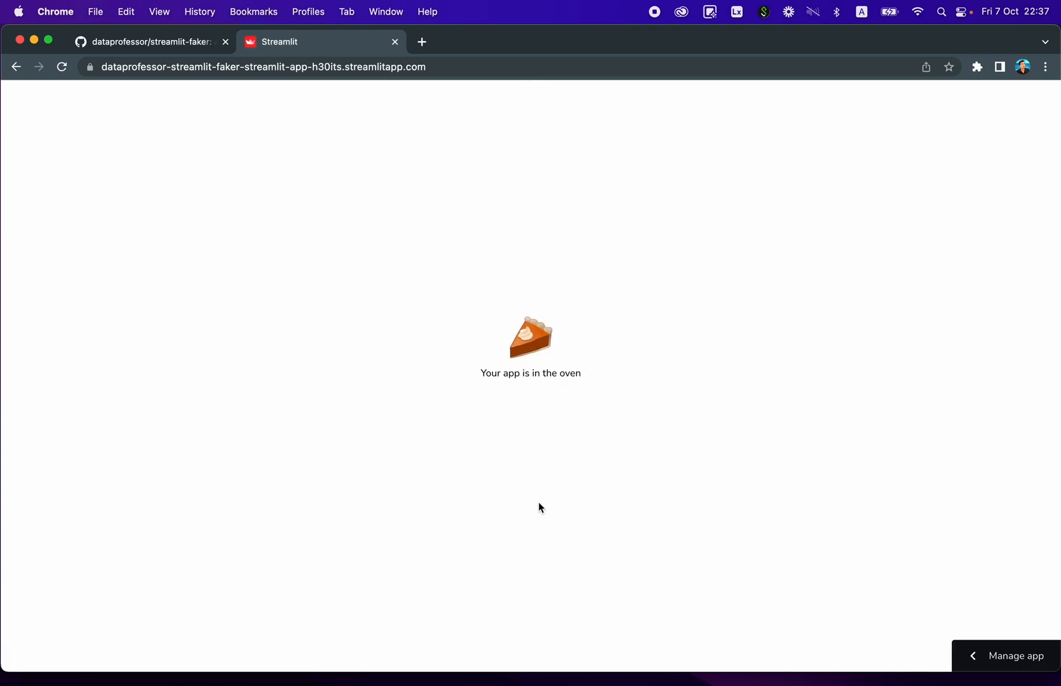
mouse_move(521, 399)
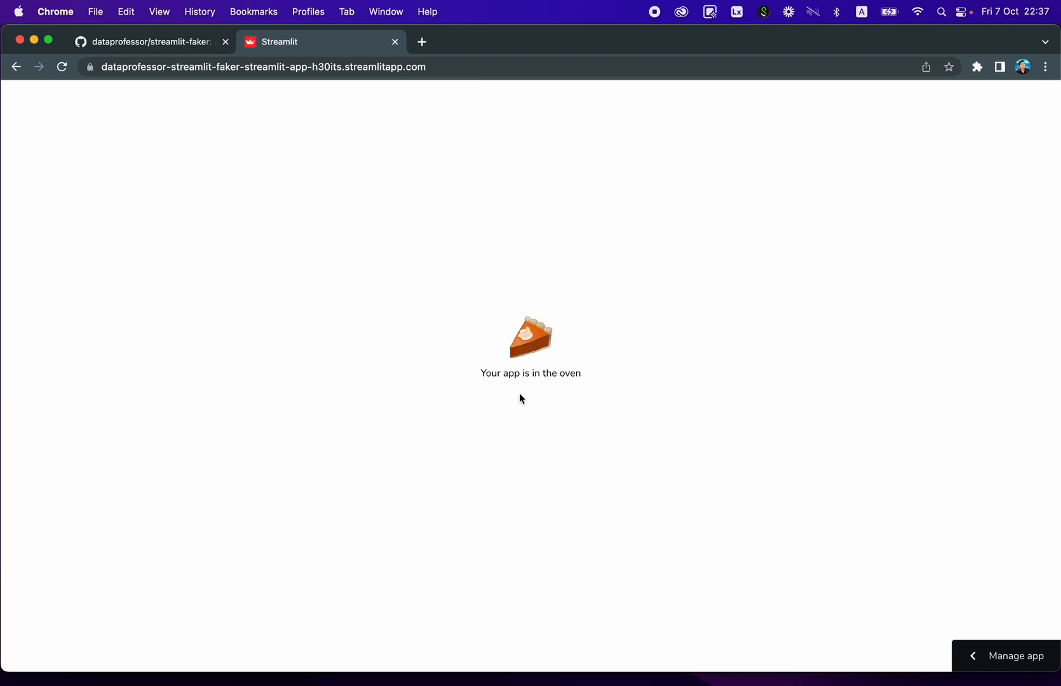
Step: Return to the forked repository on GitHub and scroll to its README introduction
click(153, 41)
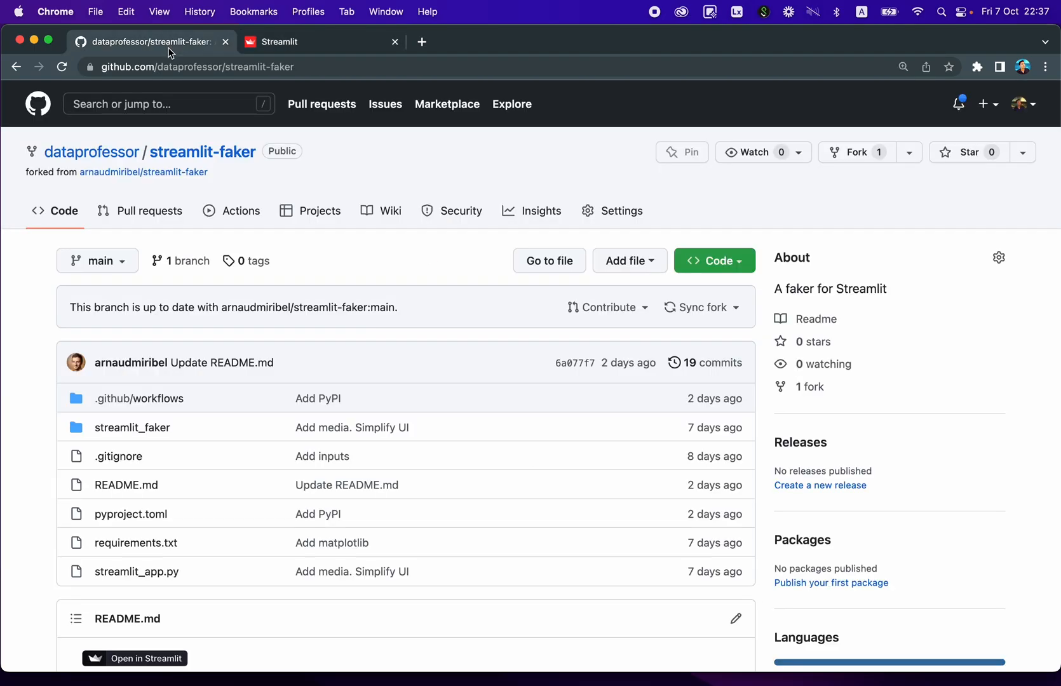
scroll(down, 3)
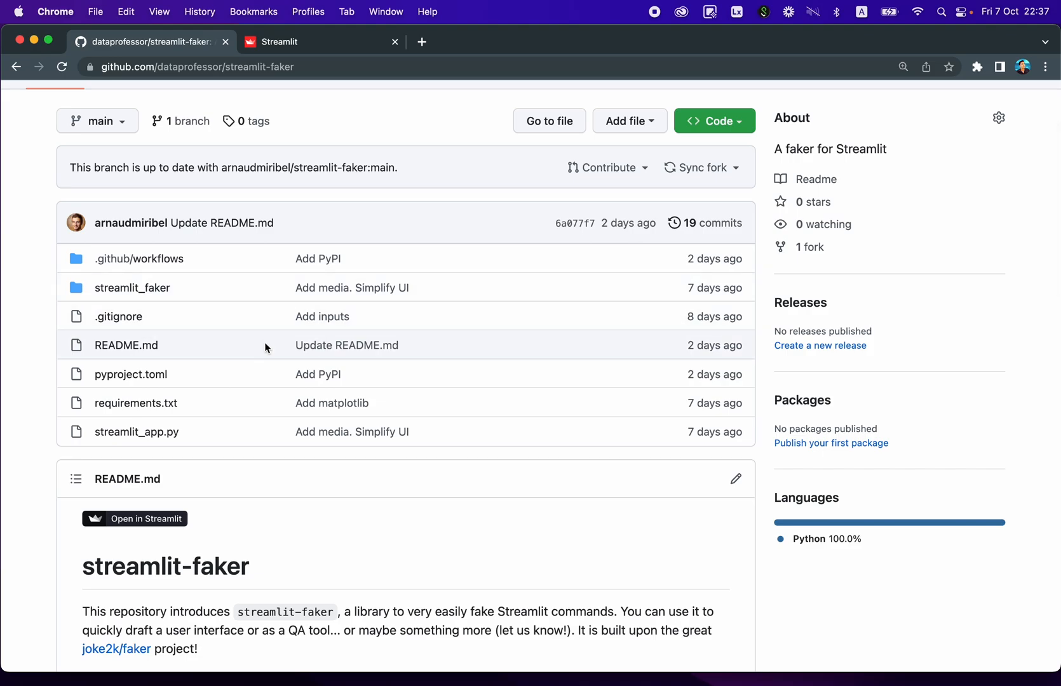
scroll(down, 3)
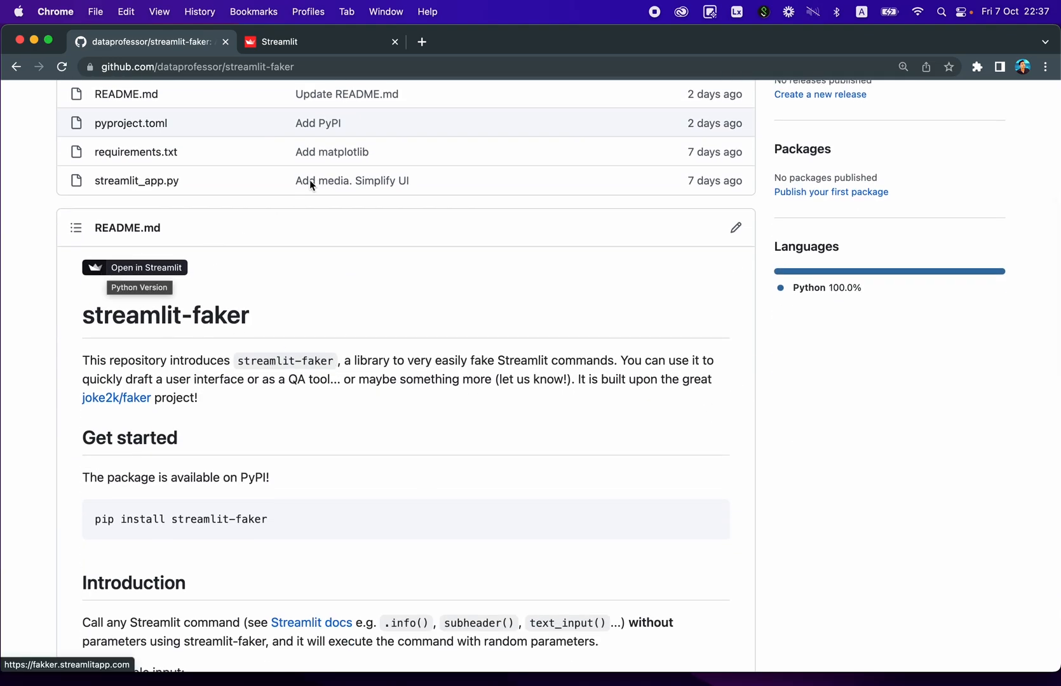
mouse_move(144, 275)
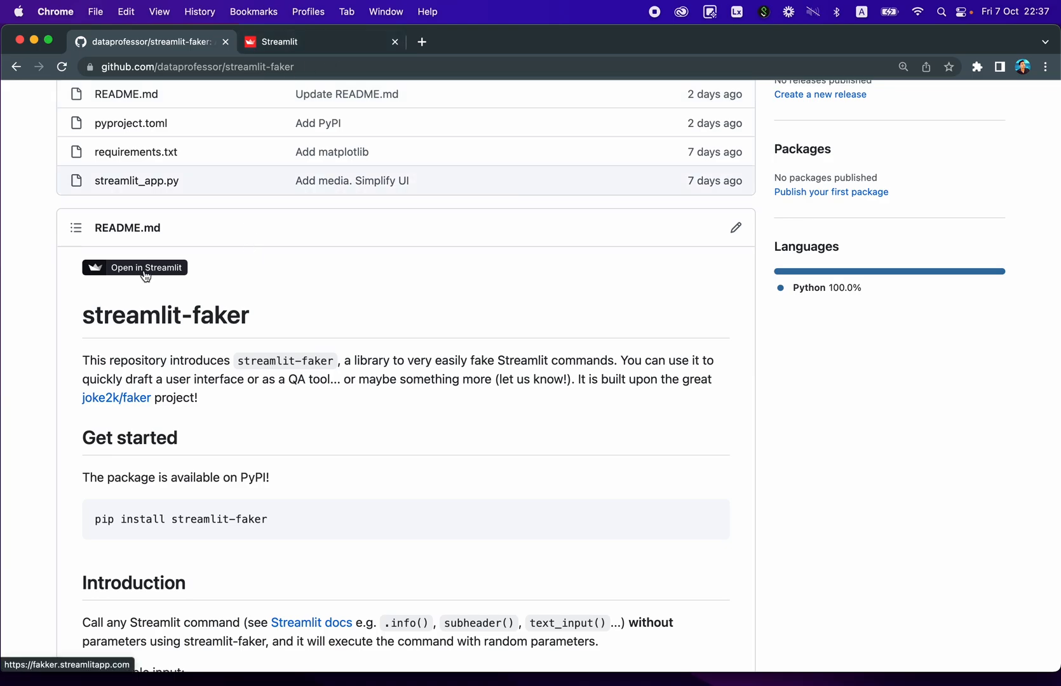
Step: Launch the live Streamlit Faker demo, set its slider to 22 and pan the San Francisco map
click(135, 268)
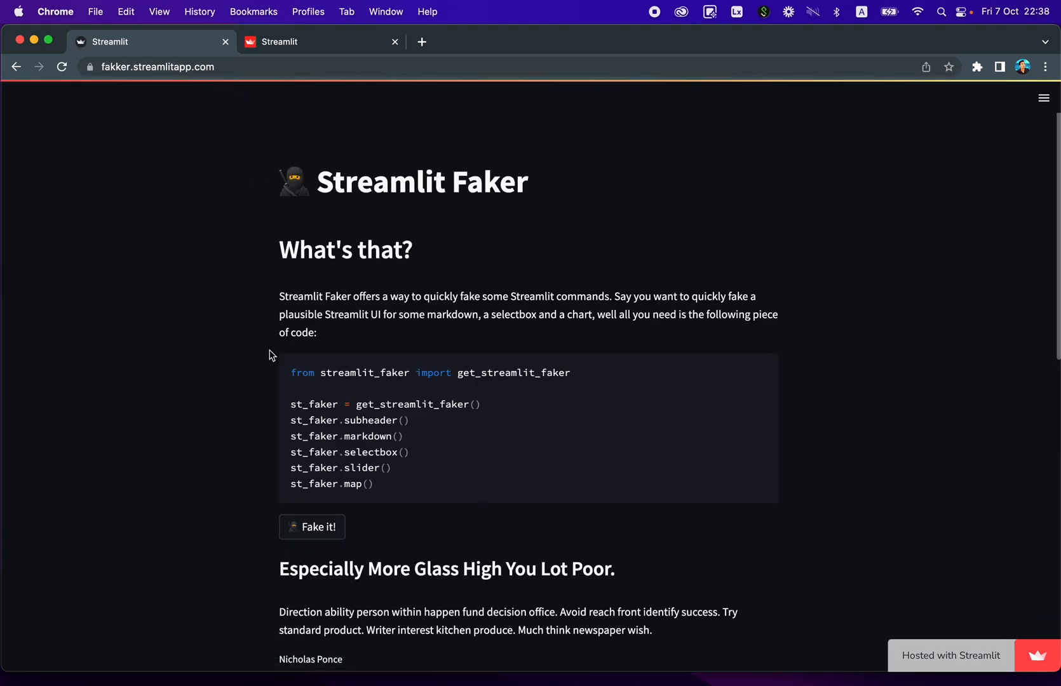
scroll(down, 3)
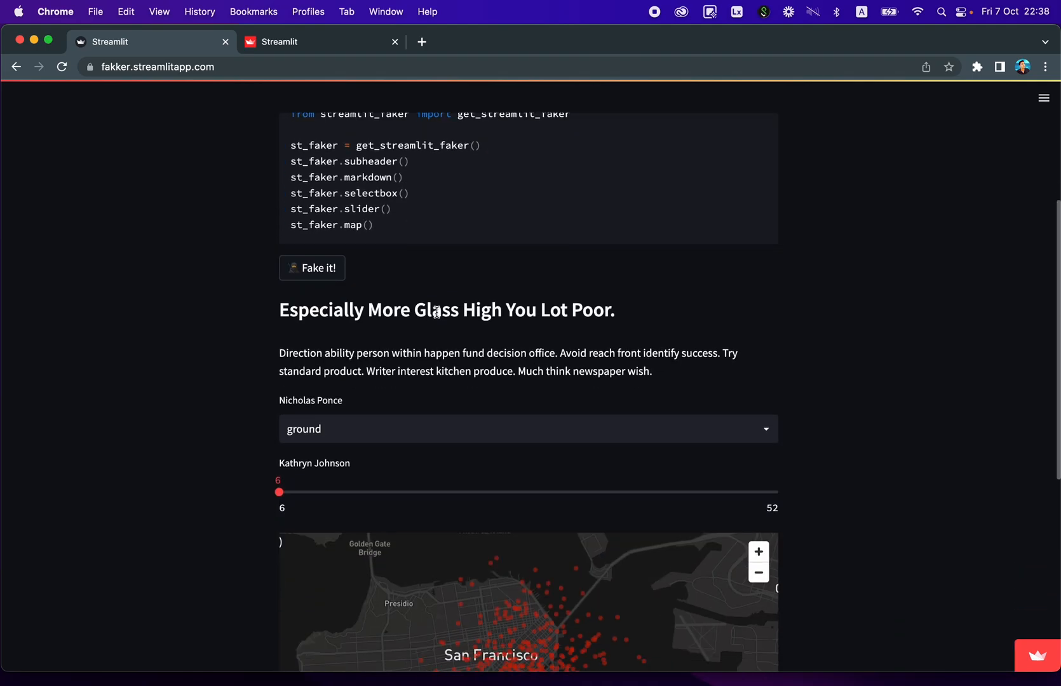
scroll(down, 3)
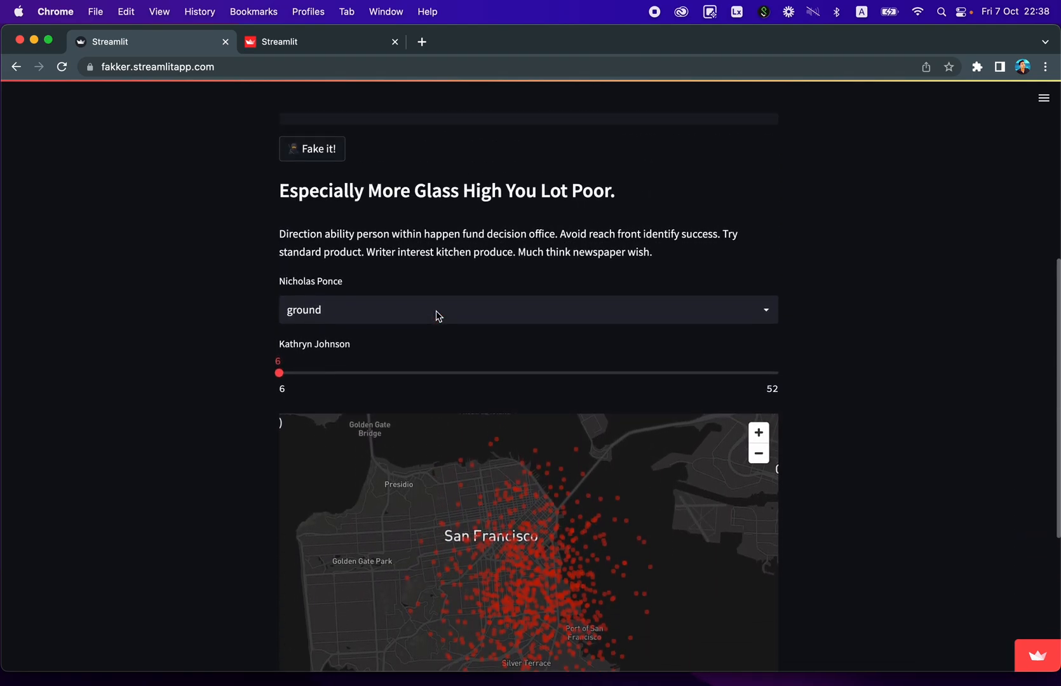
drag(277, 372, 452, 372)
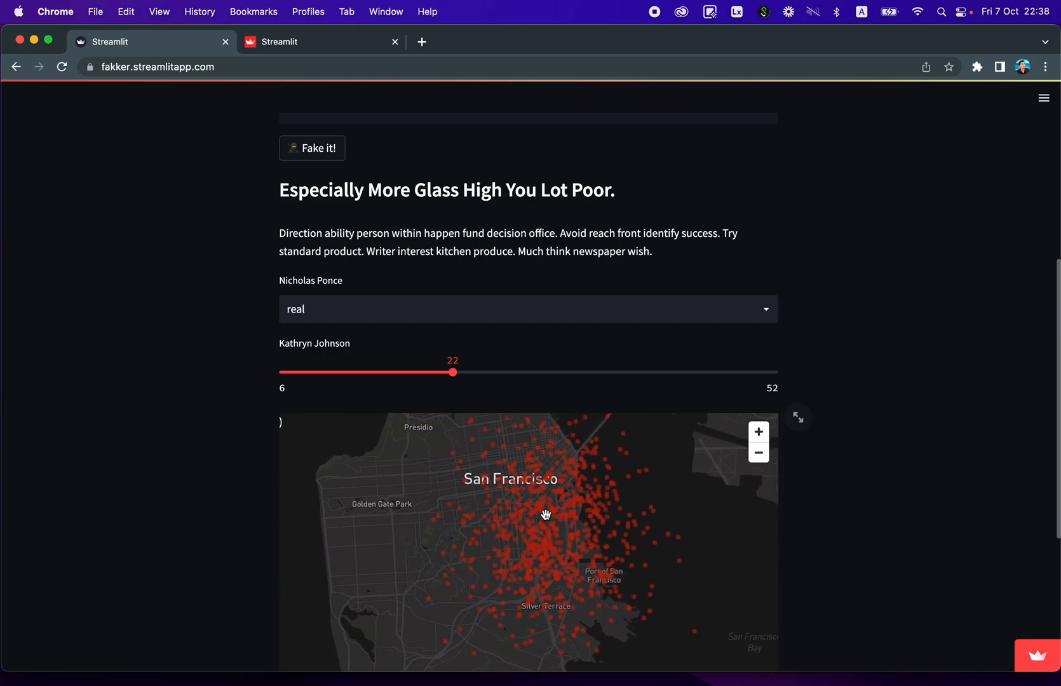
drag(546, 514, 523, 537)
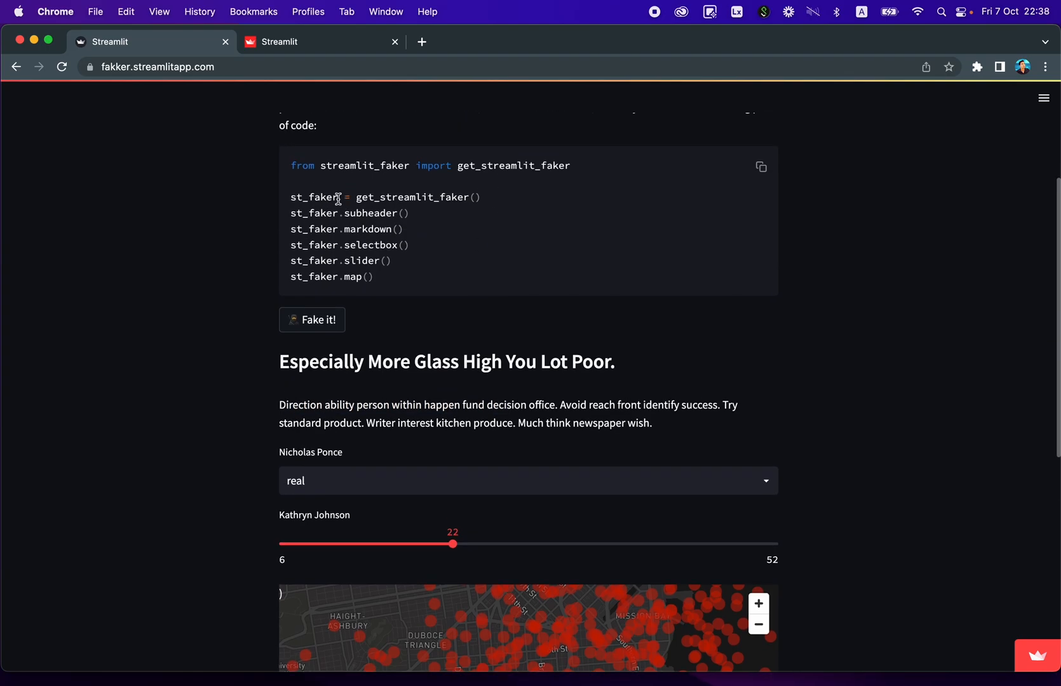
double_click(313, 197)
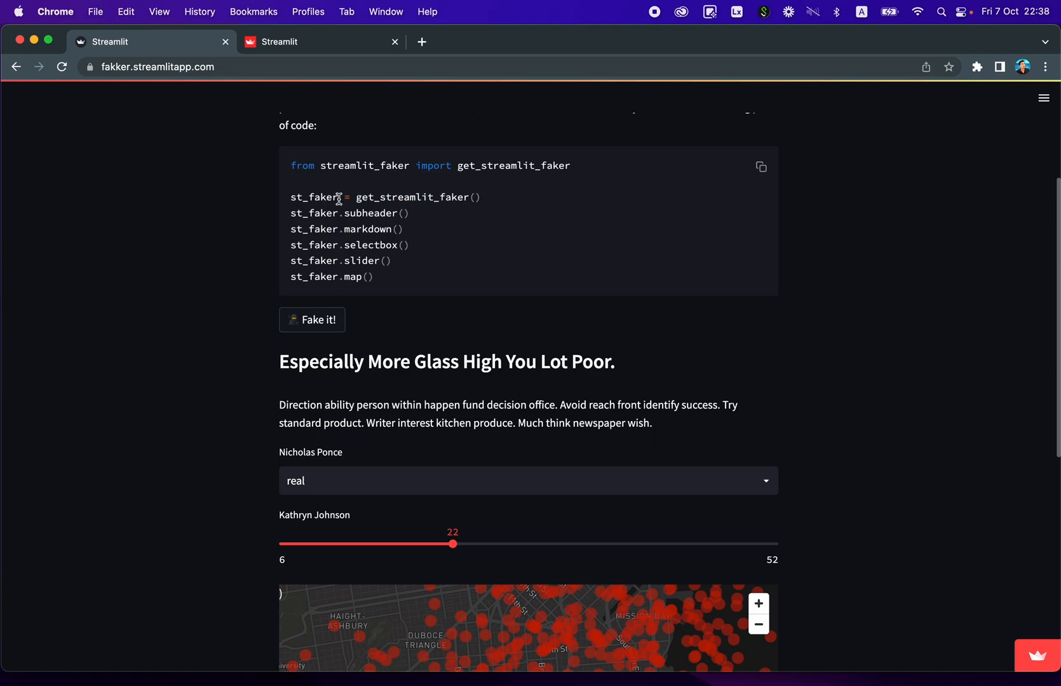
double_click(314, 197)
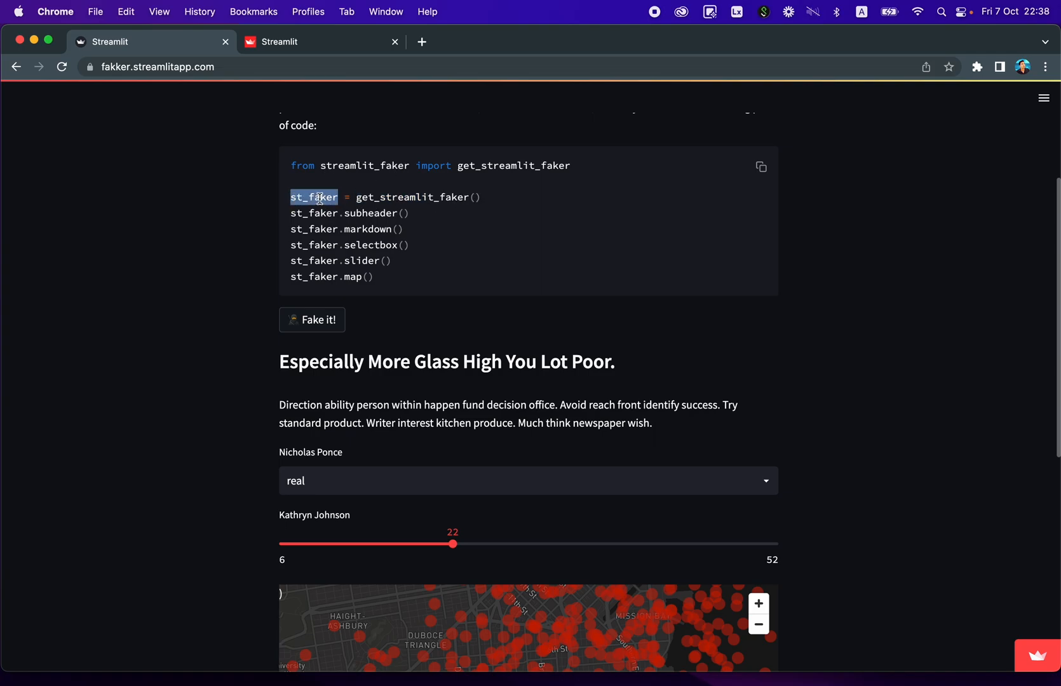
mouse_move(293, 215)
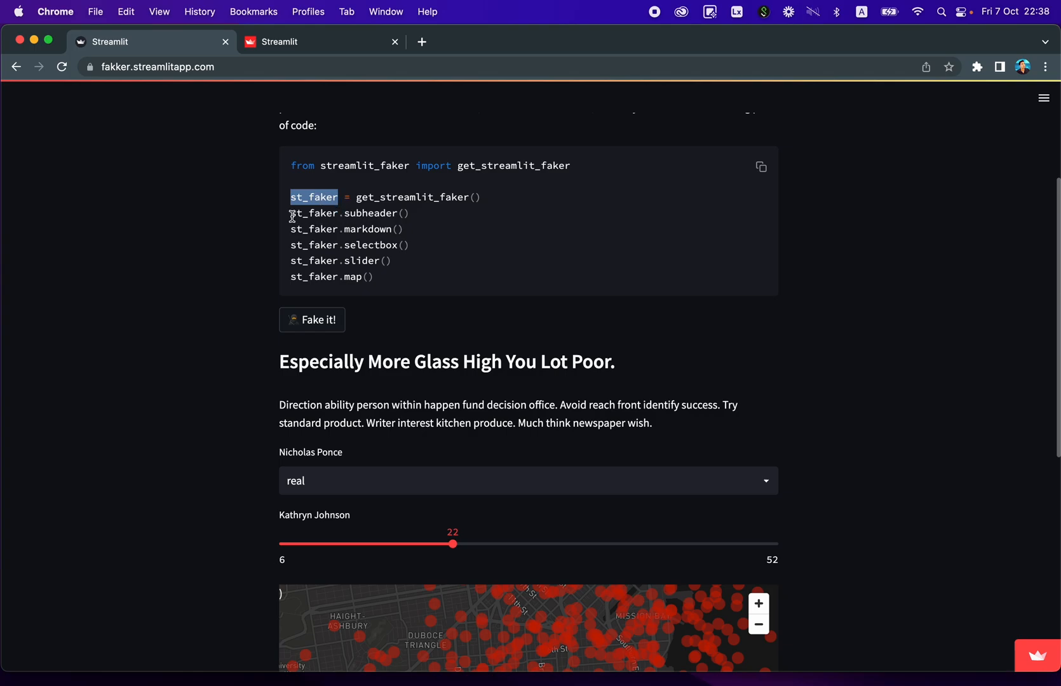
double_click(313, 213)
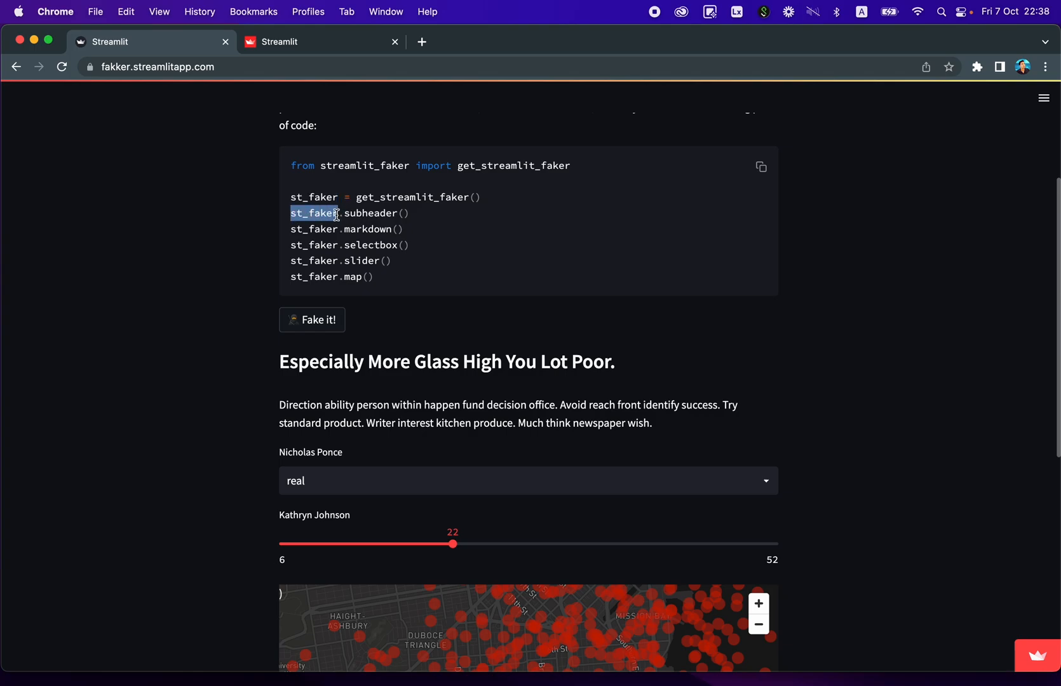
double_click(373, 213)
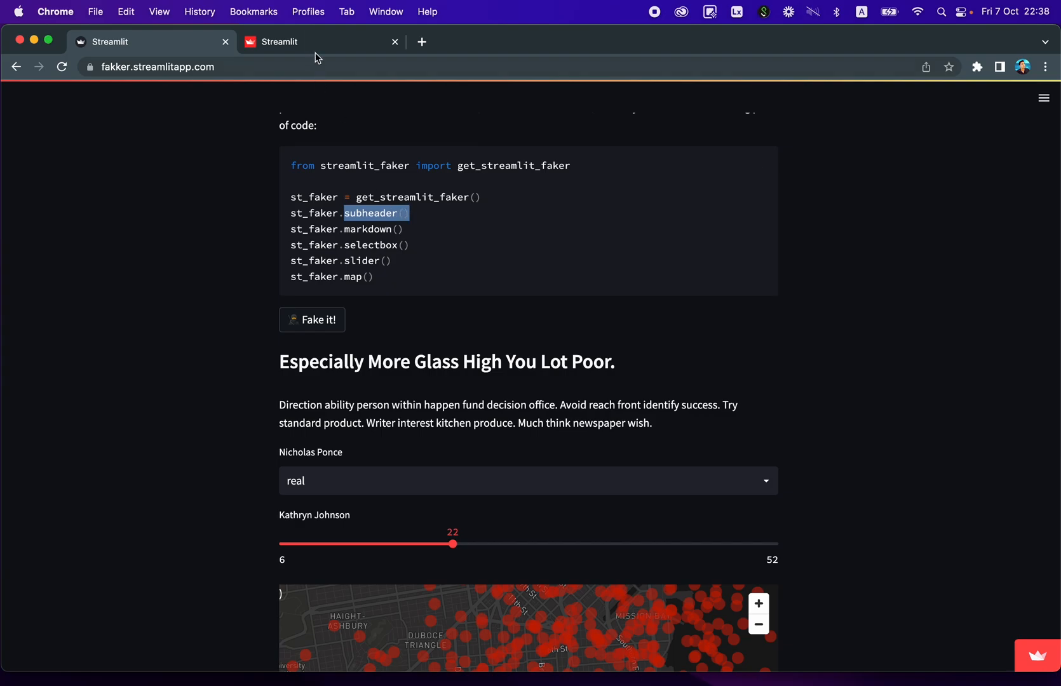
mouse_move(34, 76)
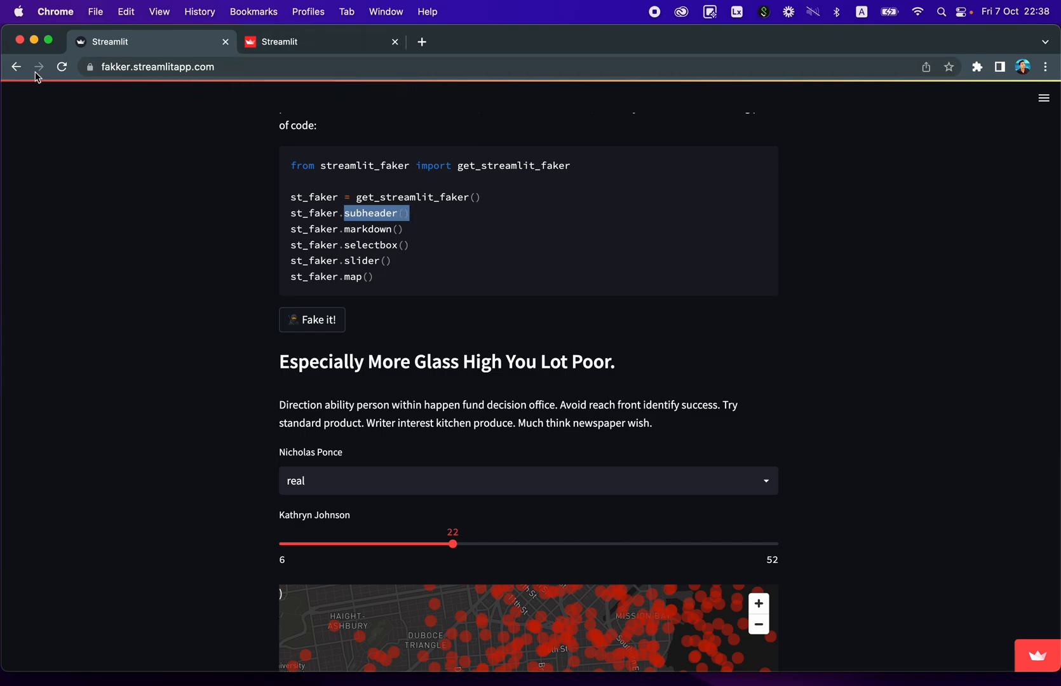
Step: Switch to the Streamlit Cloud tab and navigate back to the empty deploy form
click(319, 42)
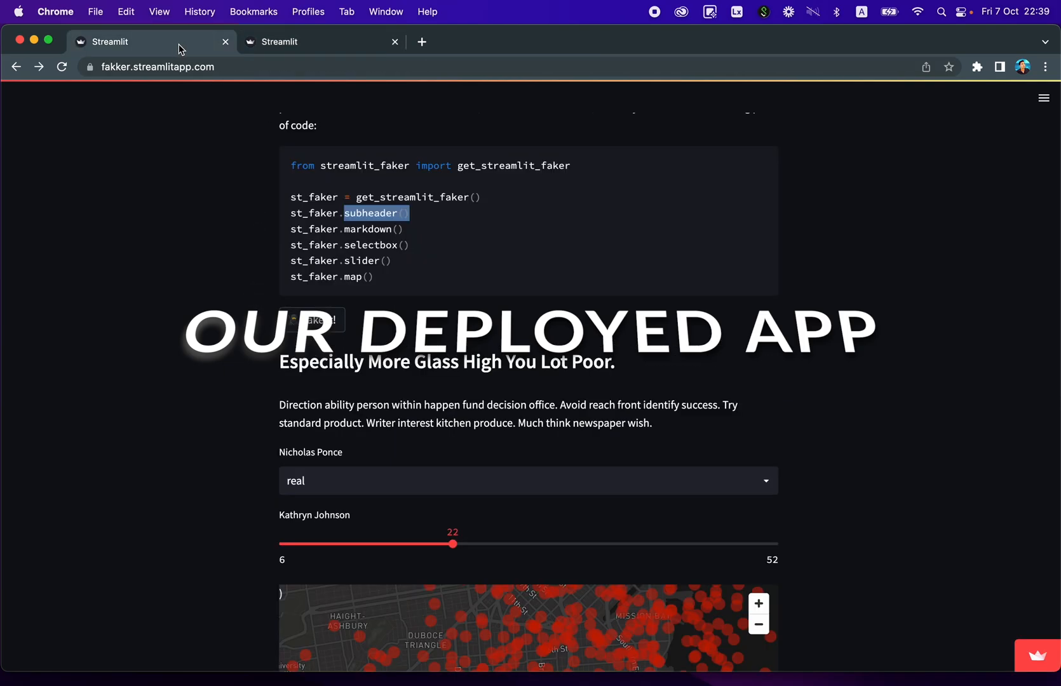
click(291, 42)
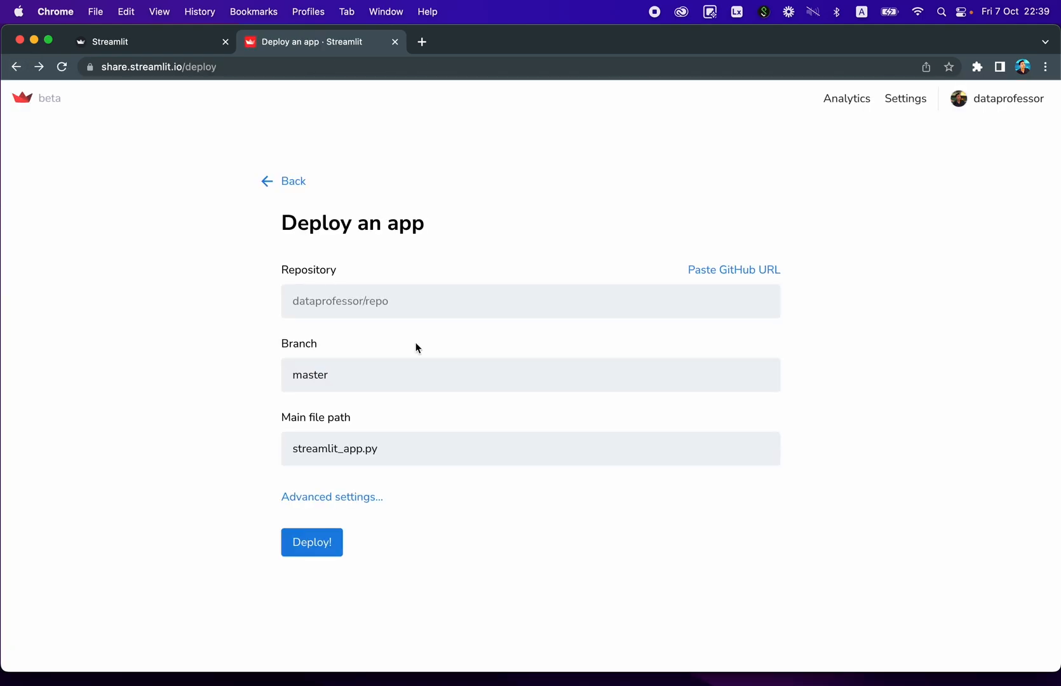
click(18, 67)
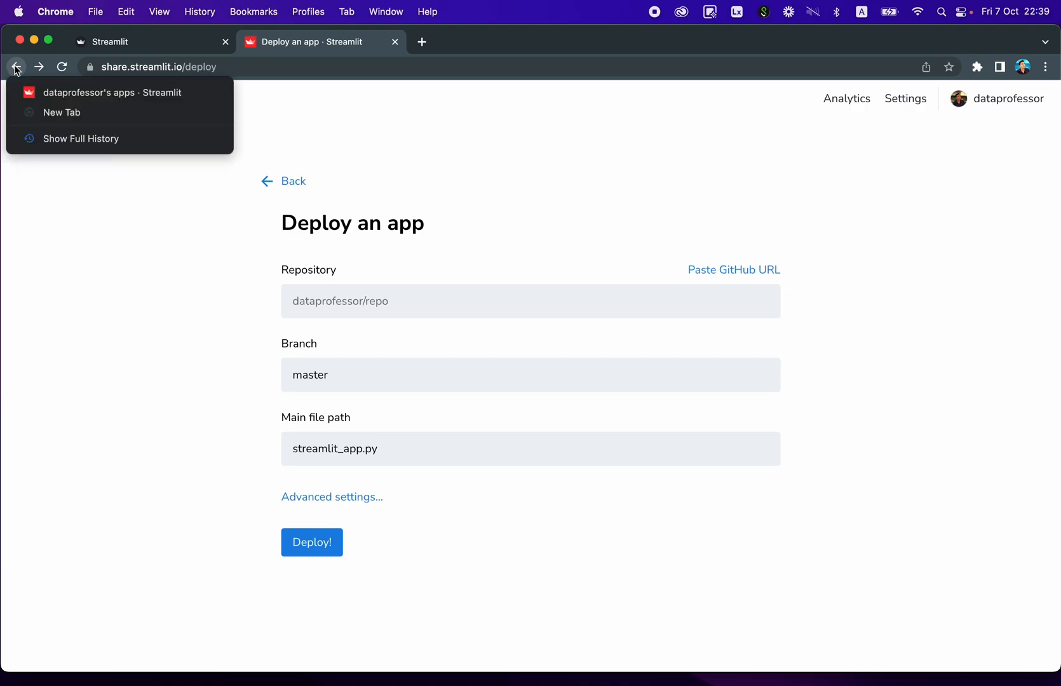
mouse_move(348, 110)
text(gi)
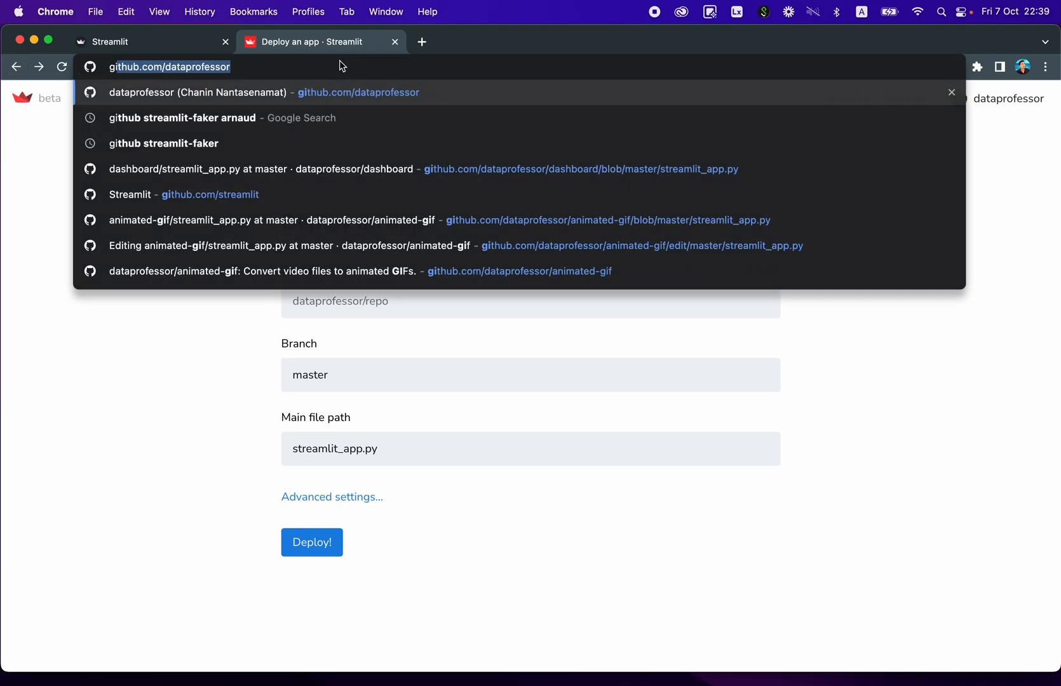
Step: From the GitHub profile, reach streamlit_app.py in the streamlit-faker fork and start editing it
click(196, 92)
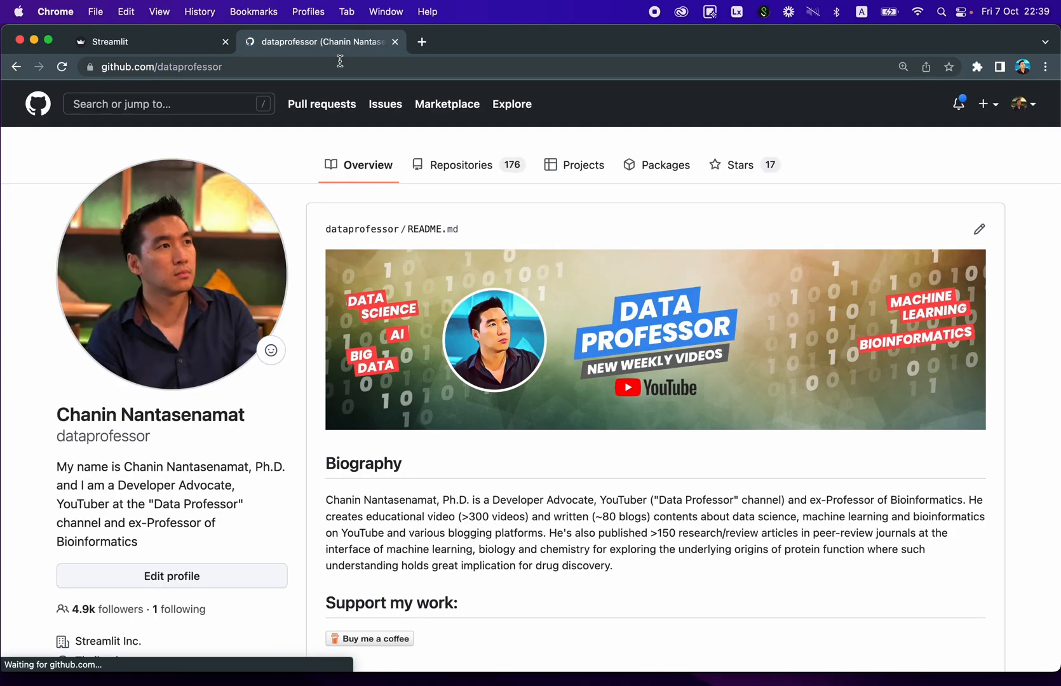
click(460, 165)
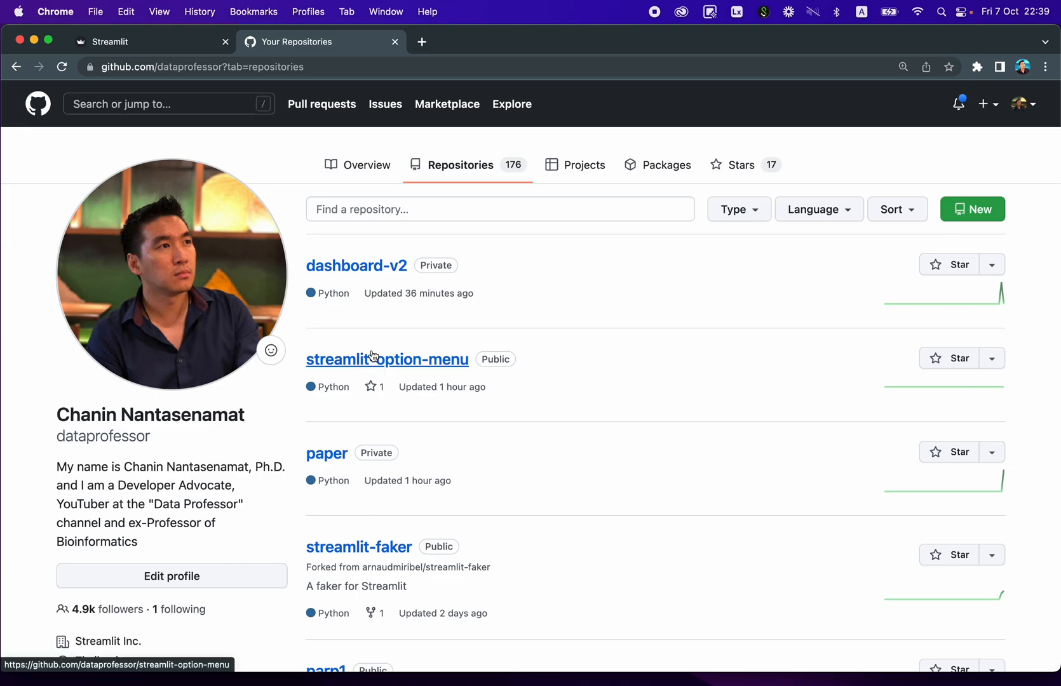
click(359, 547)
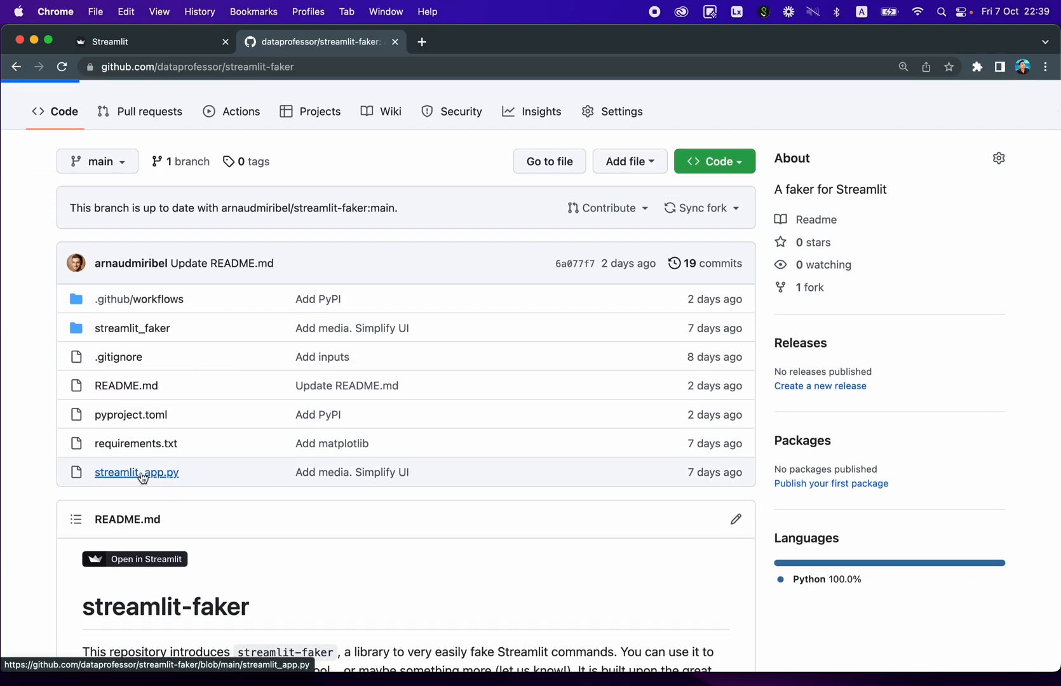
click(136, 472)
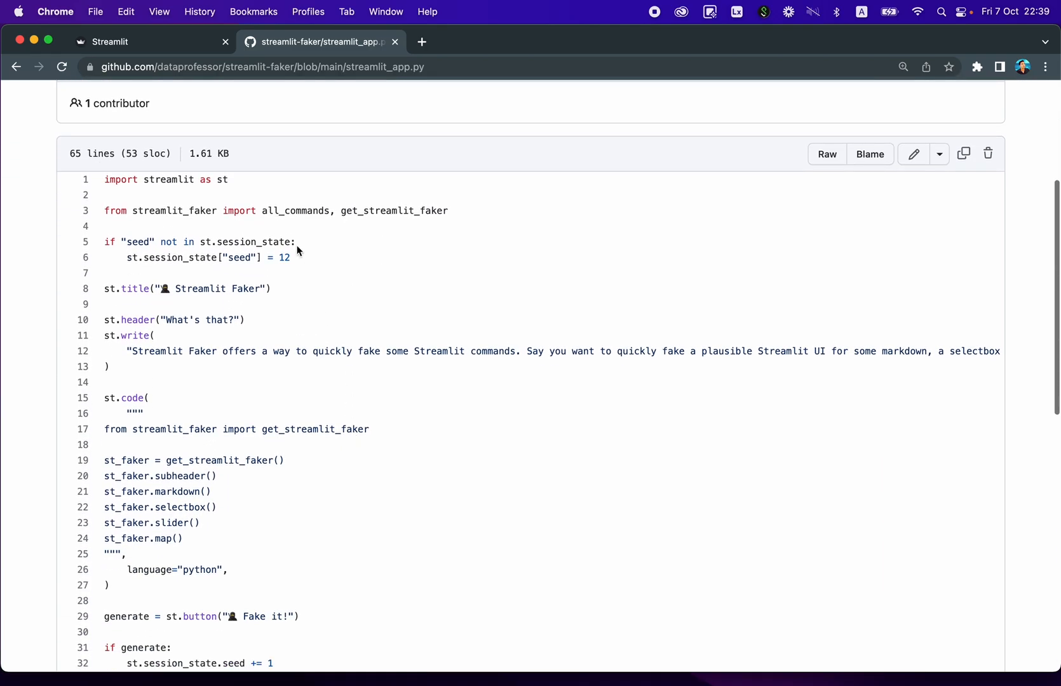
mouse_move(913, 155)
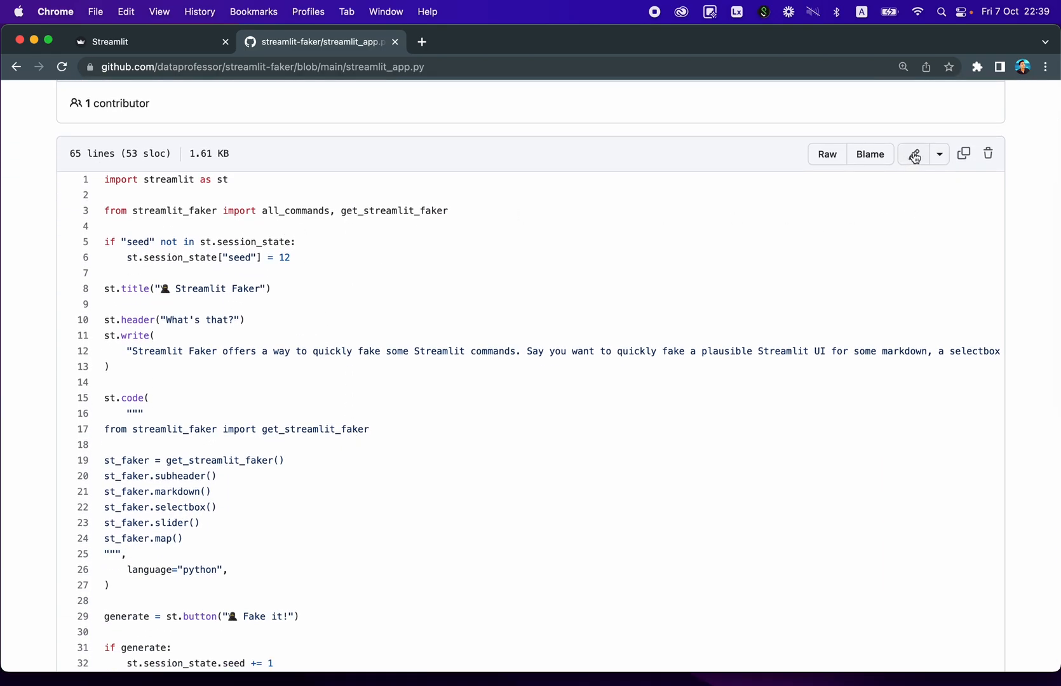
click(912, 155)
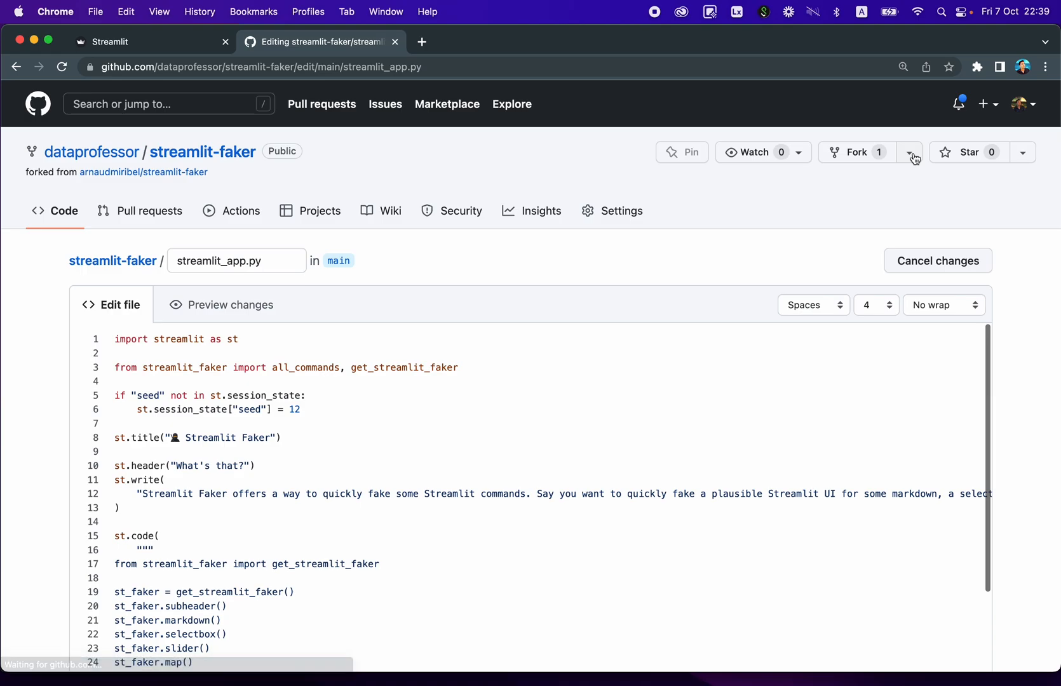
Step: Select the description lines above the st_faker calls for removal
scroll(down, 3)
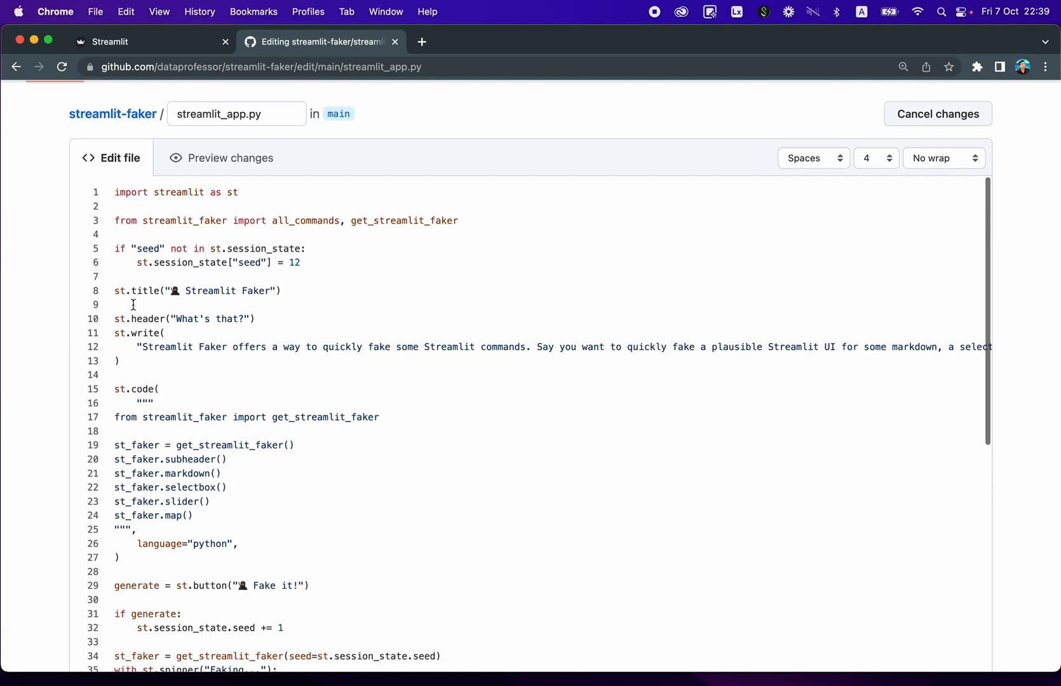
mouse_move(142, 319)
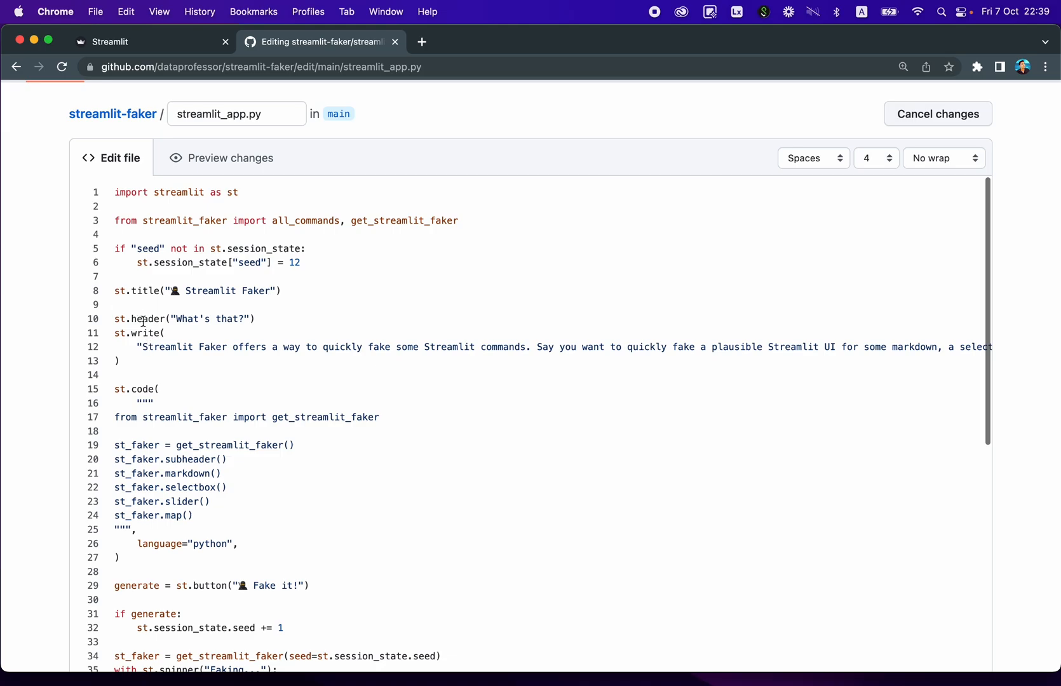
scroll(down, 3)
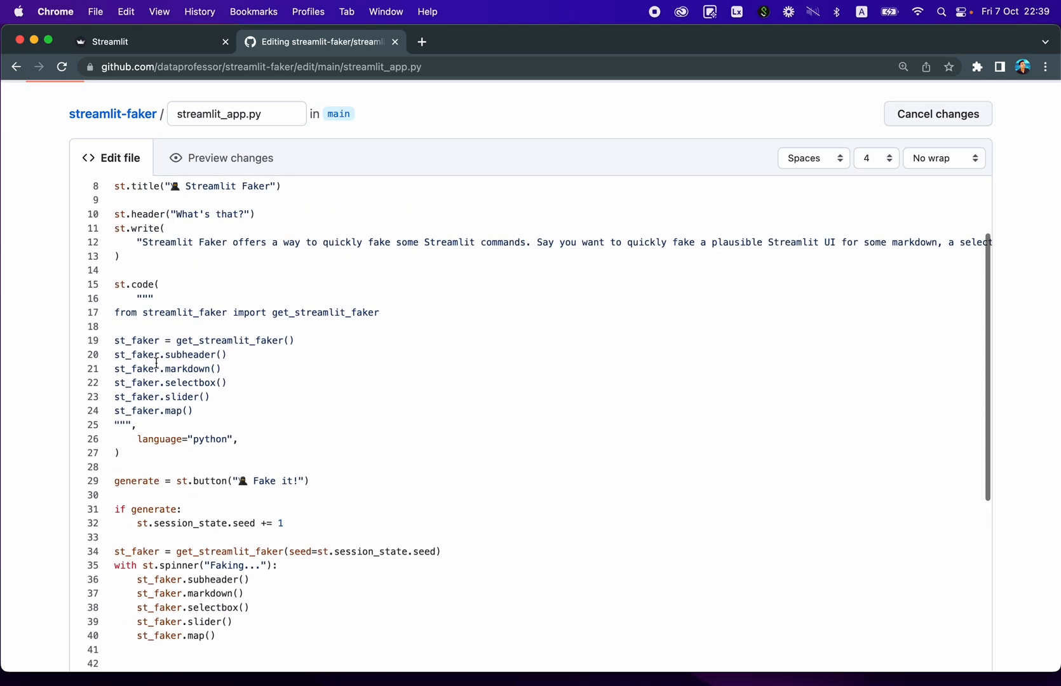
drag(116, 201, 159, 285)
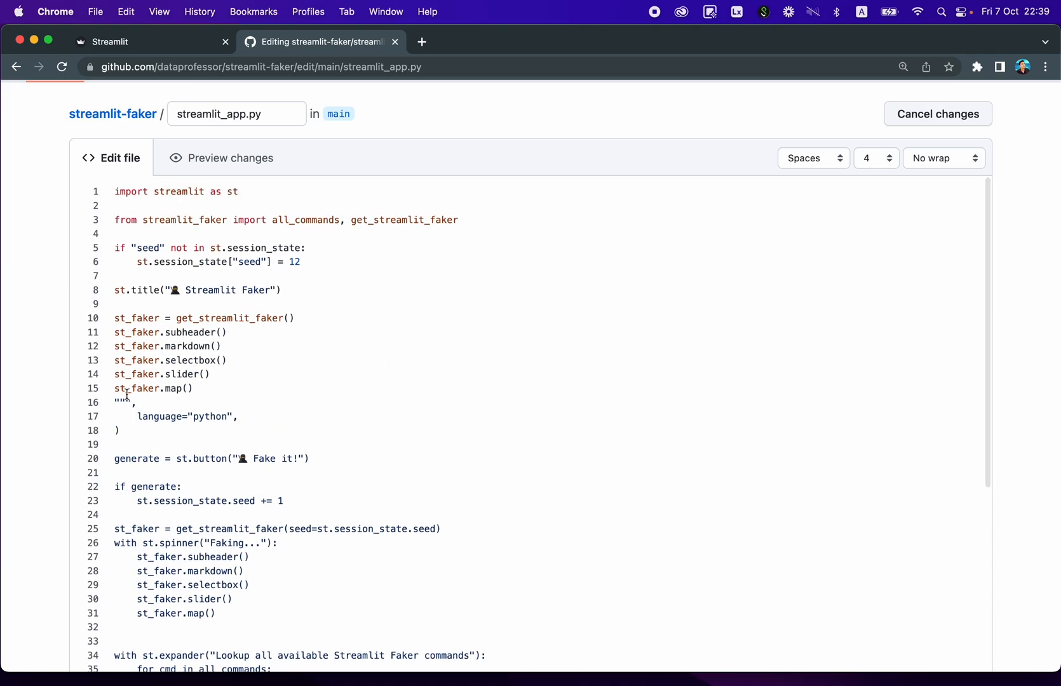
scroll(down, 3)
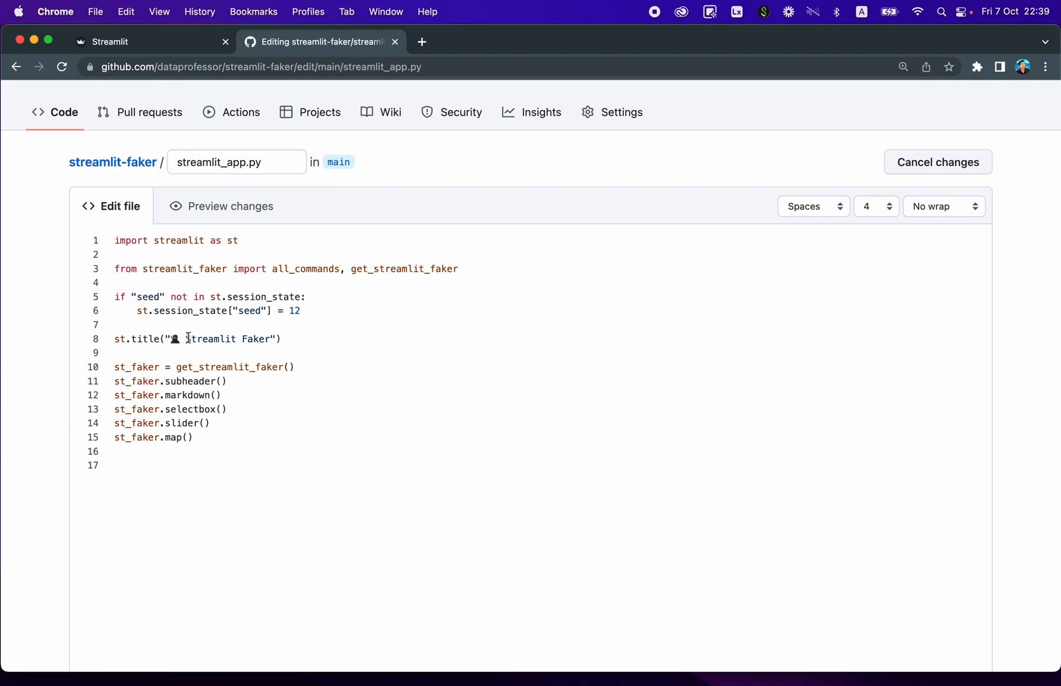
Step: Retitle the app 'Example of Streamlit Faker' and delete the seed initialisation block
text(Simp)
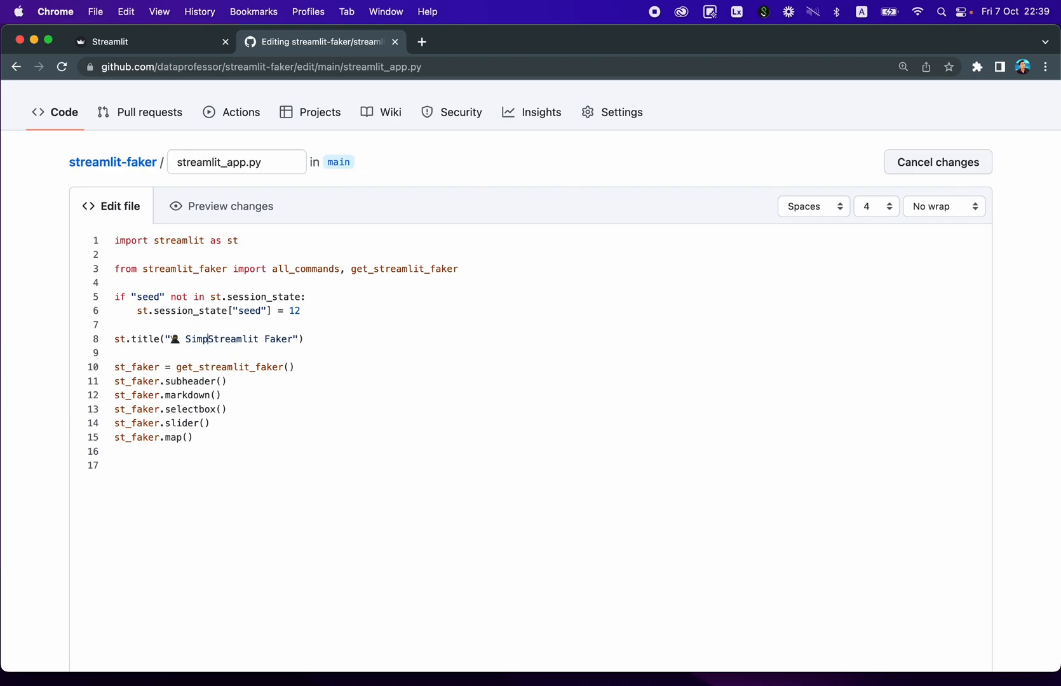
text(Example of)
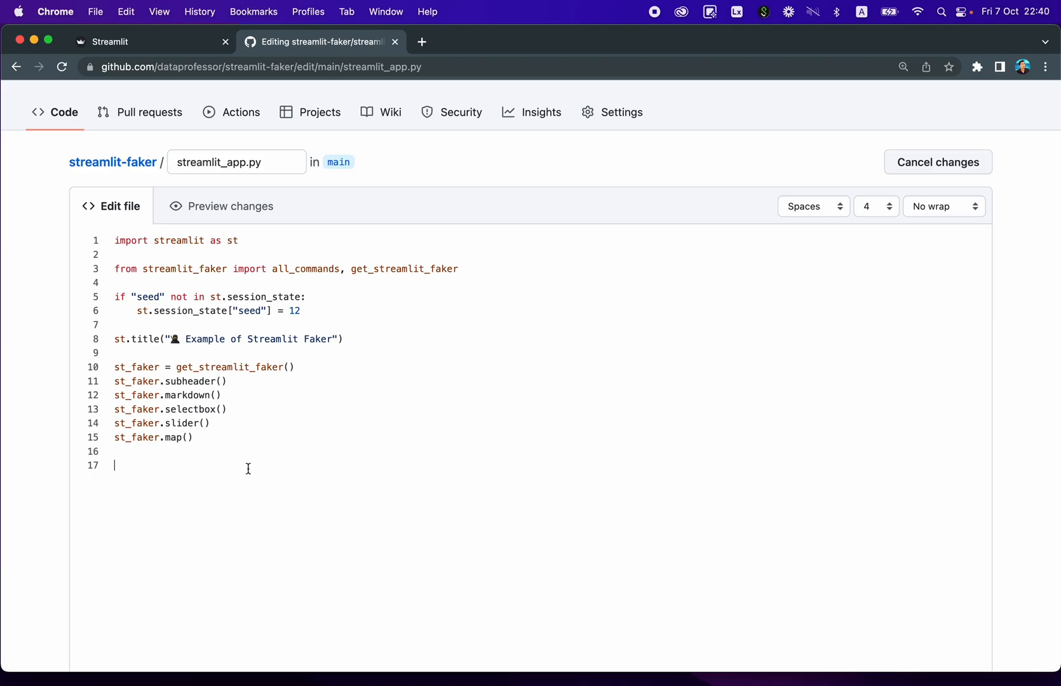
mouse_move(197, 319)
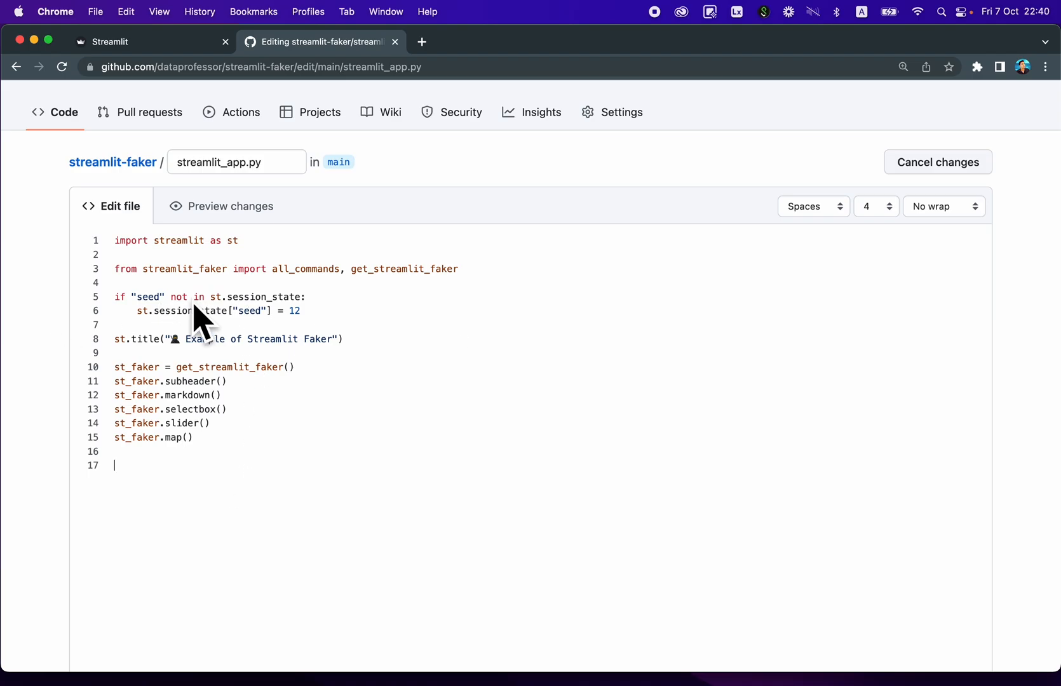
mouse_move(277, 311)
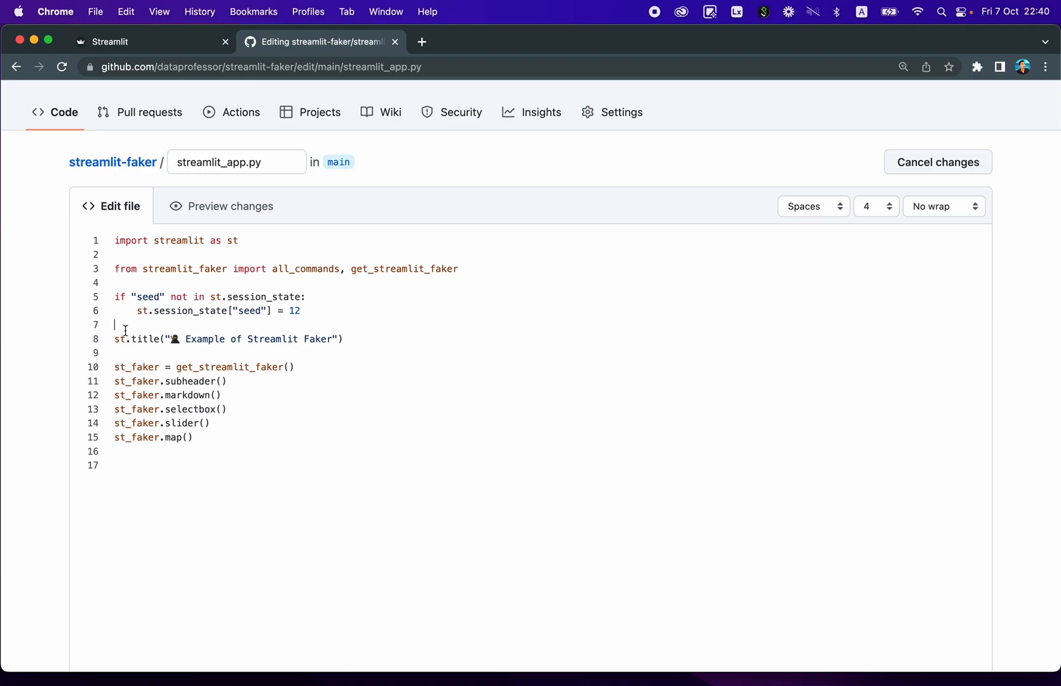
drag(116, 296, 301, 310)
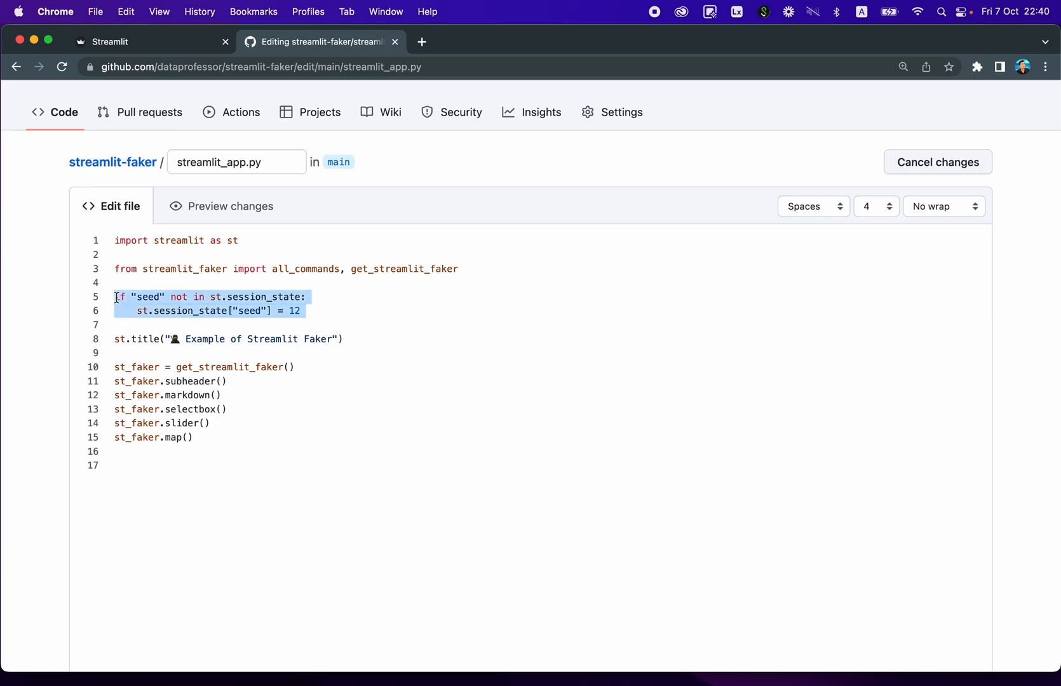
key(Delete)
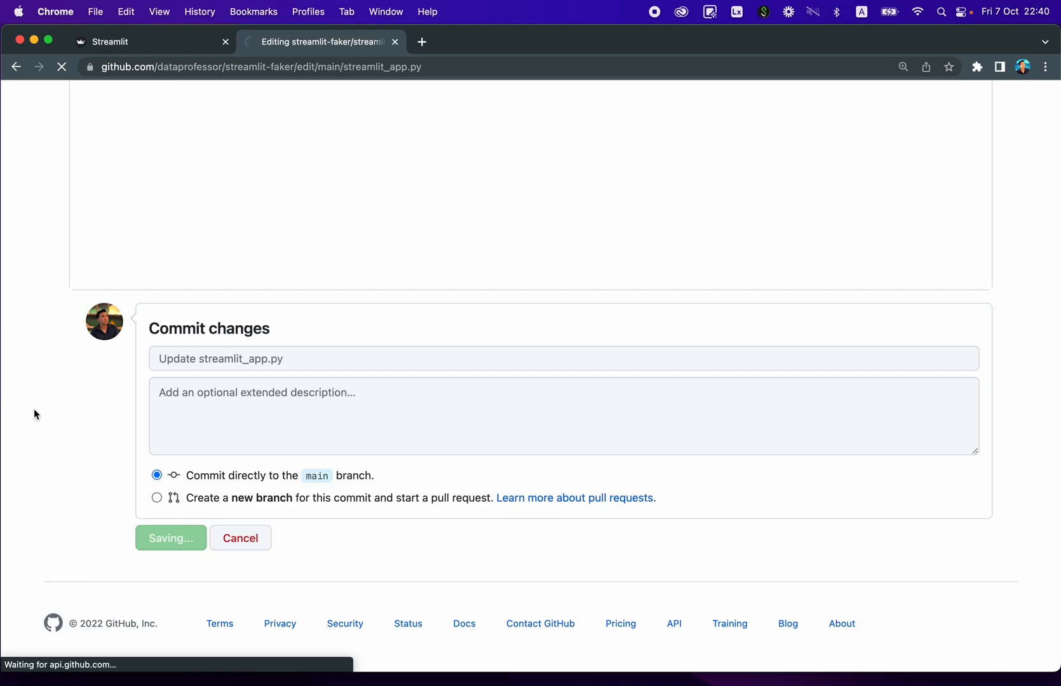
Step: Save the 12-line streamlit_app.py commit and start a new tab for share.streamlit.io
click(170, 539)
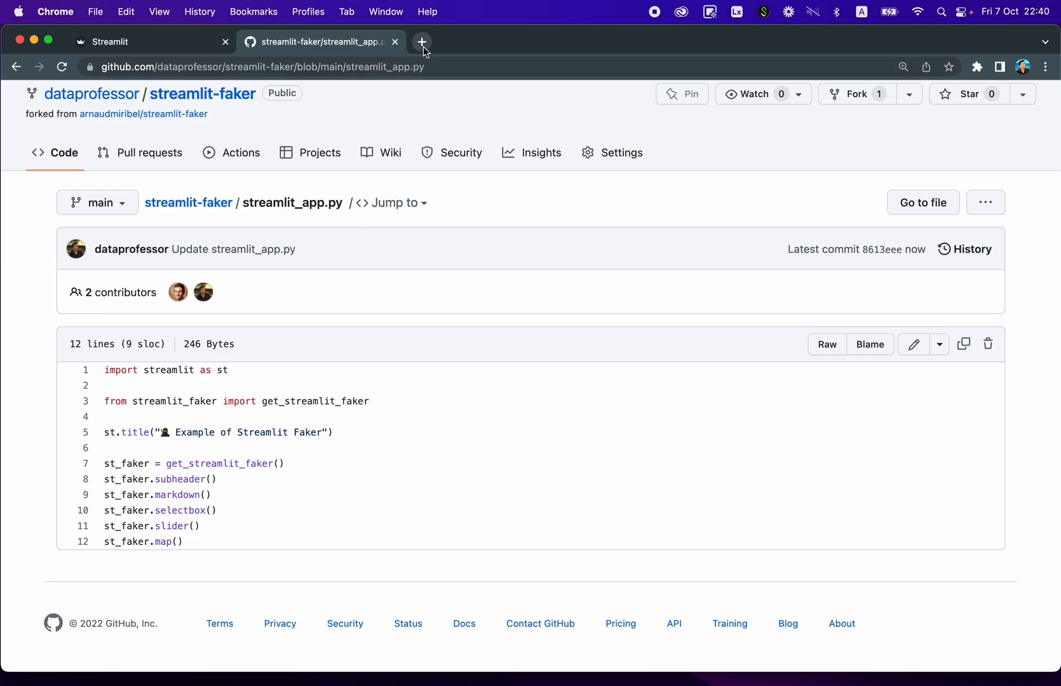
click(421, 42)
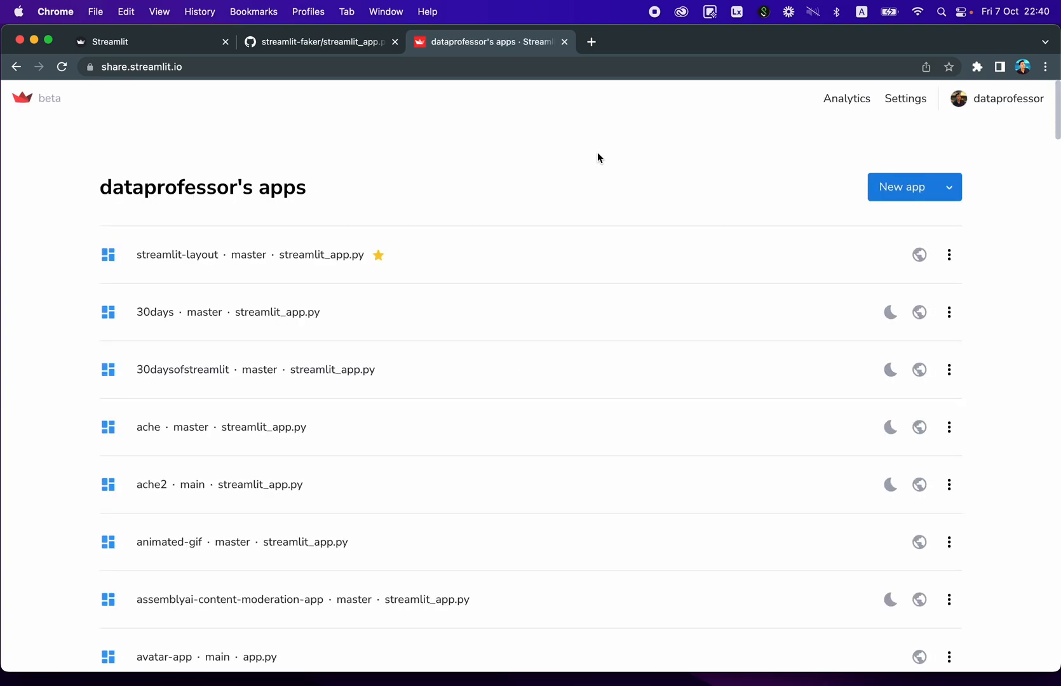
Step: Search the apps list for 'strea' to find and launch the streamlit-faker app
text(strea)
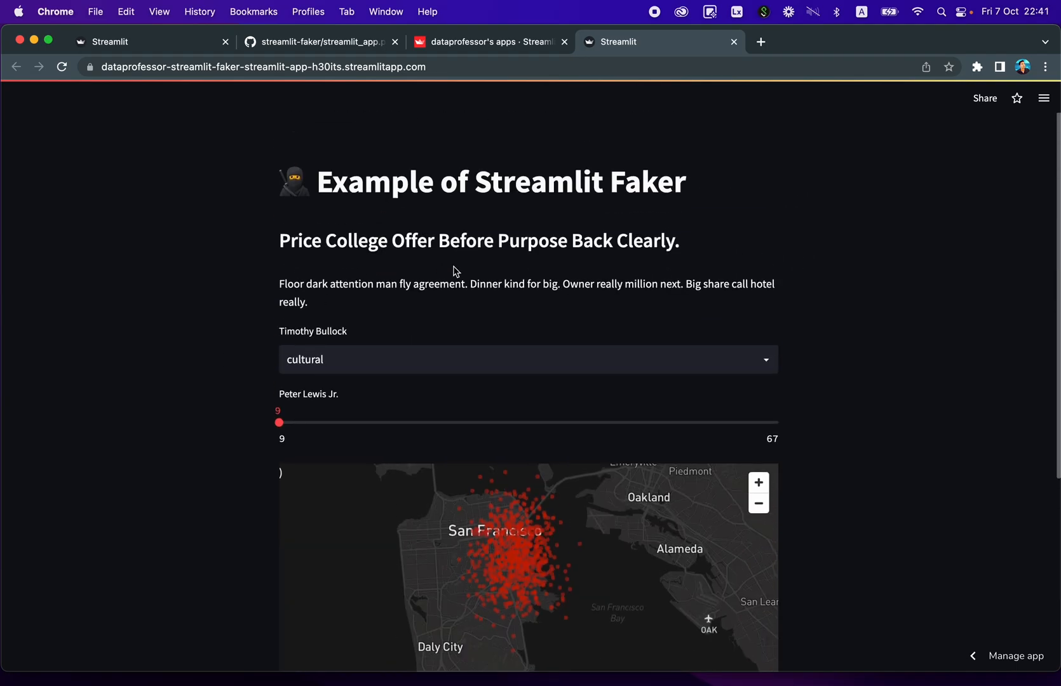
mouse_move(455, 144)
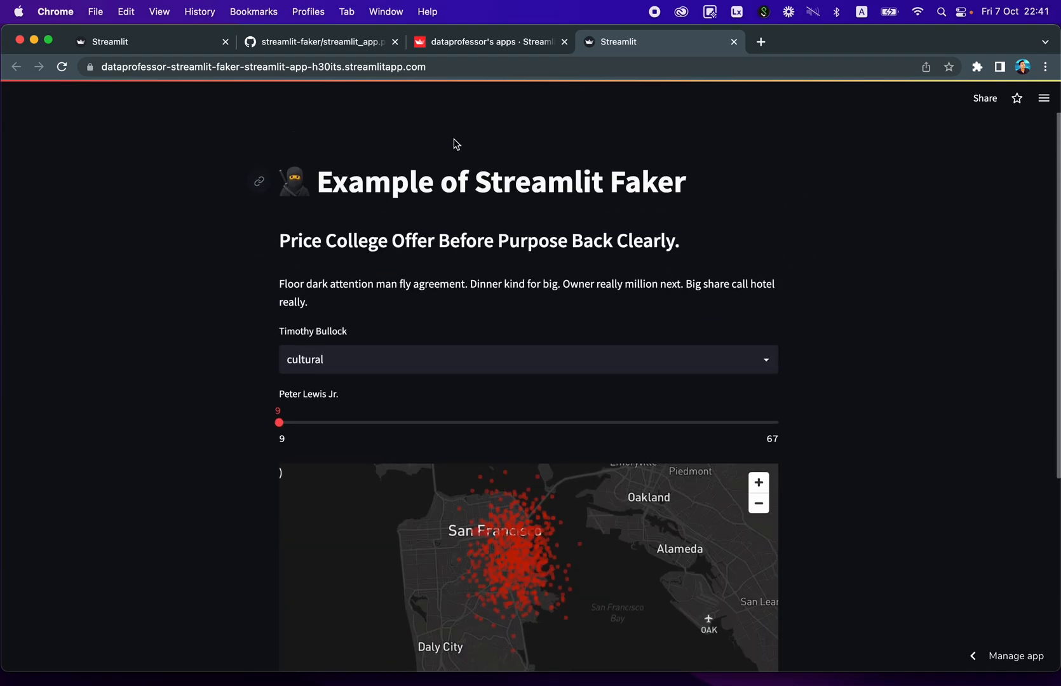
Step: Review streamlit_app.py on GitHub, then return to the live app's fake heading, 'alone' dropdown and map
click(324, 42)
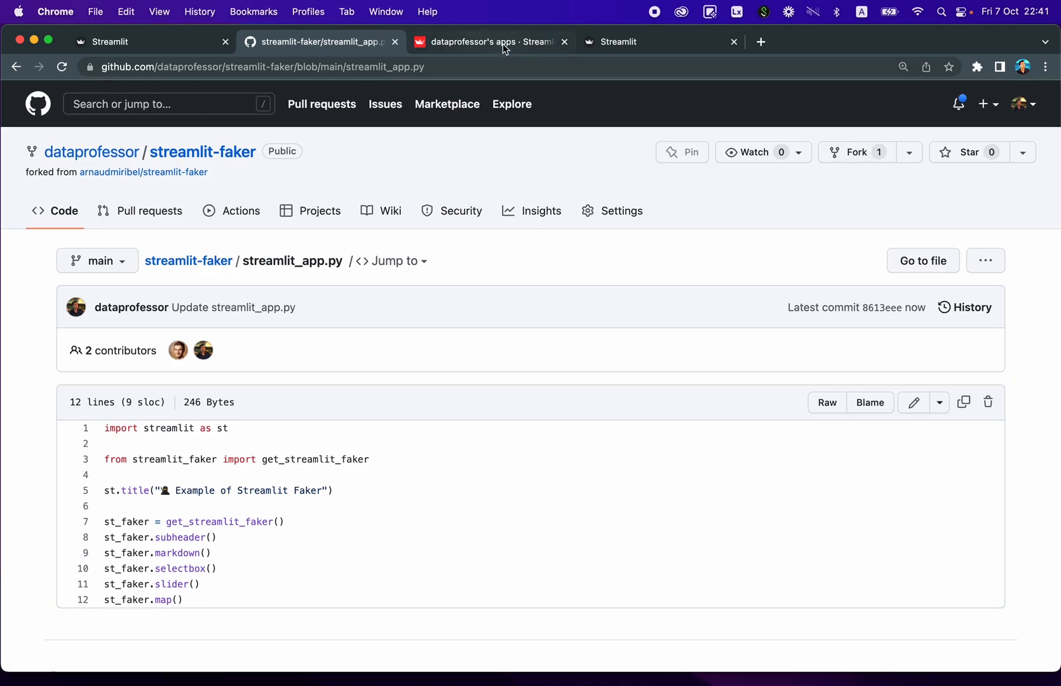
mouse_move(503, 49)
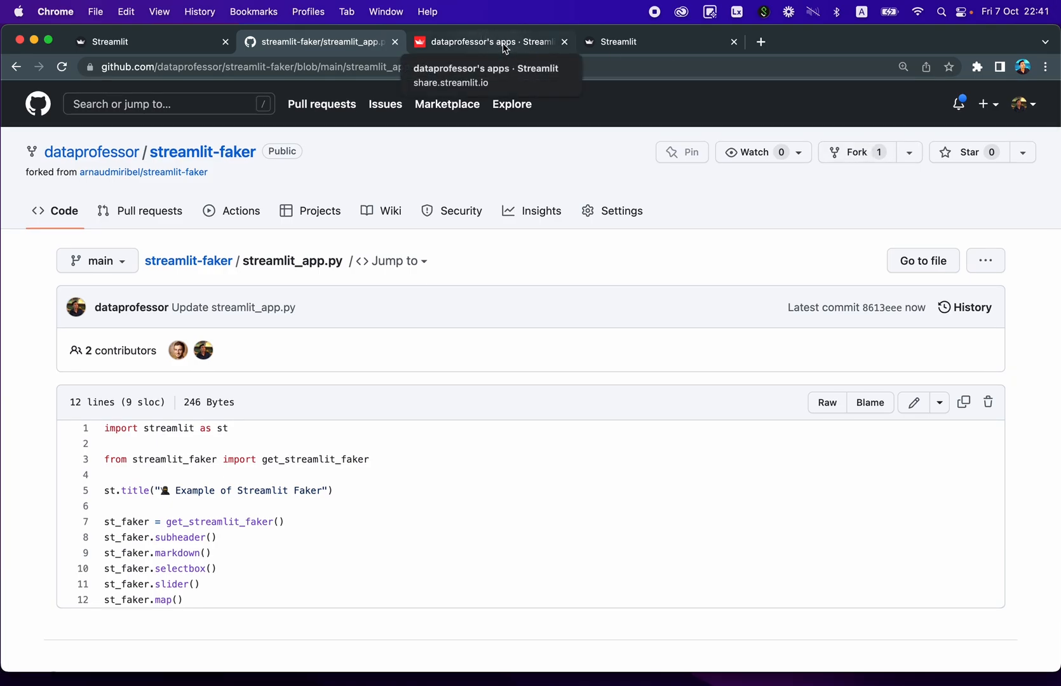
mouse_move(201, 568)
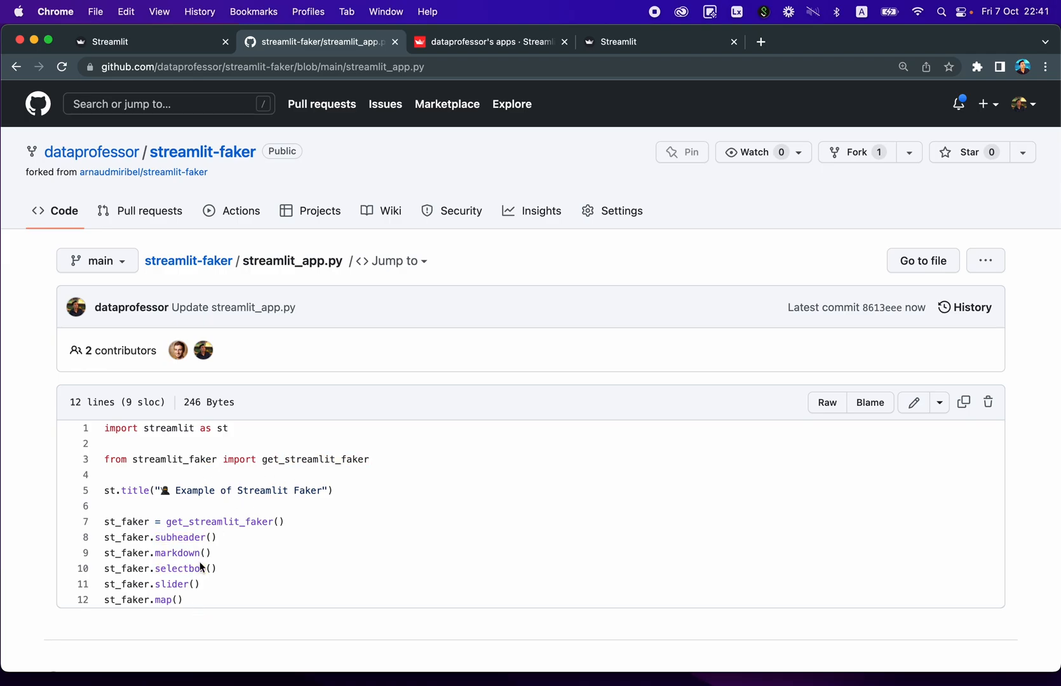
mouse_move(191, 446)
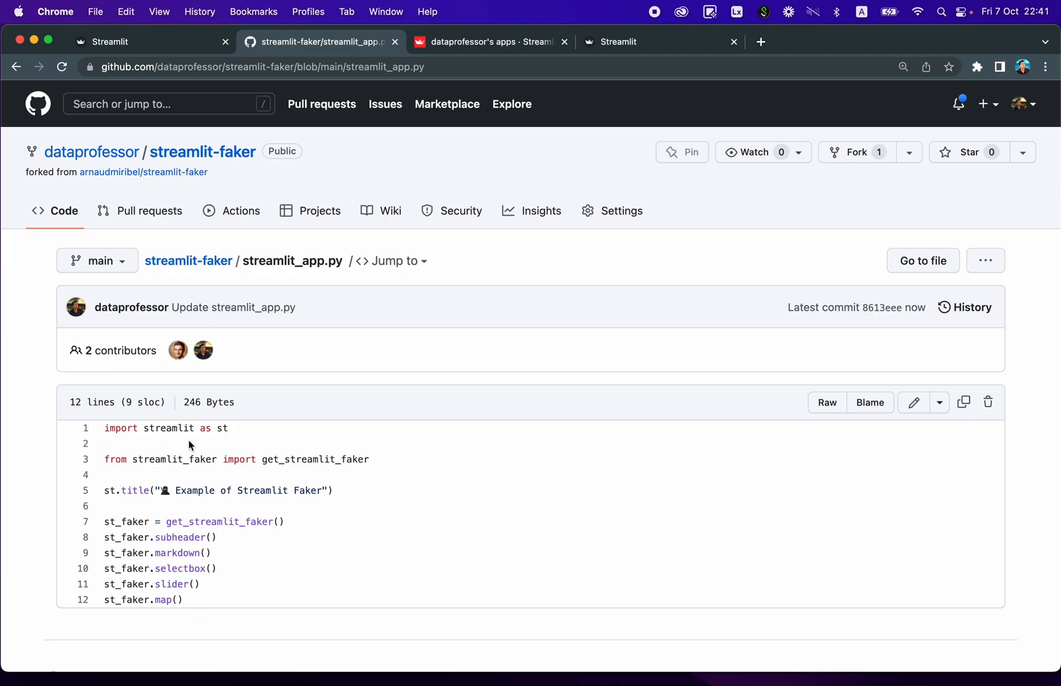
click(643, 42)
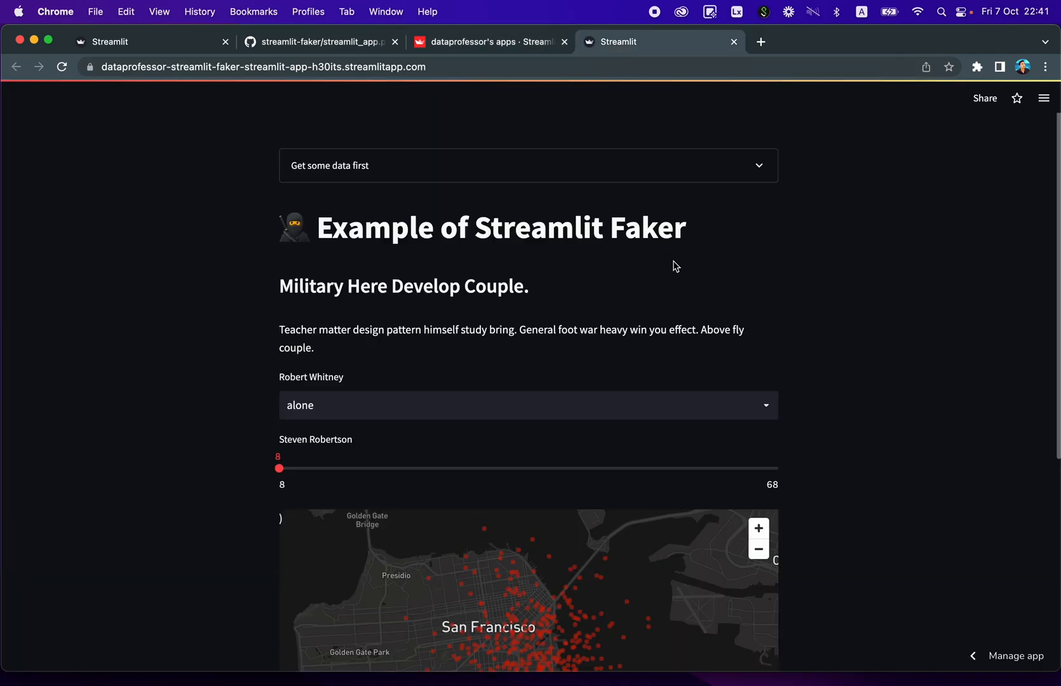
scroll(down, 3)
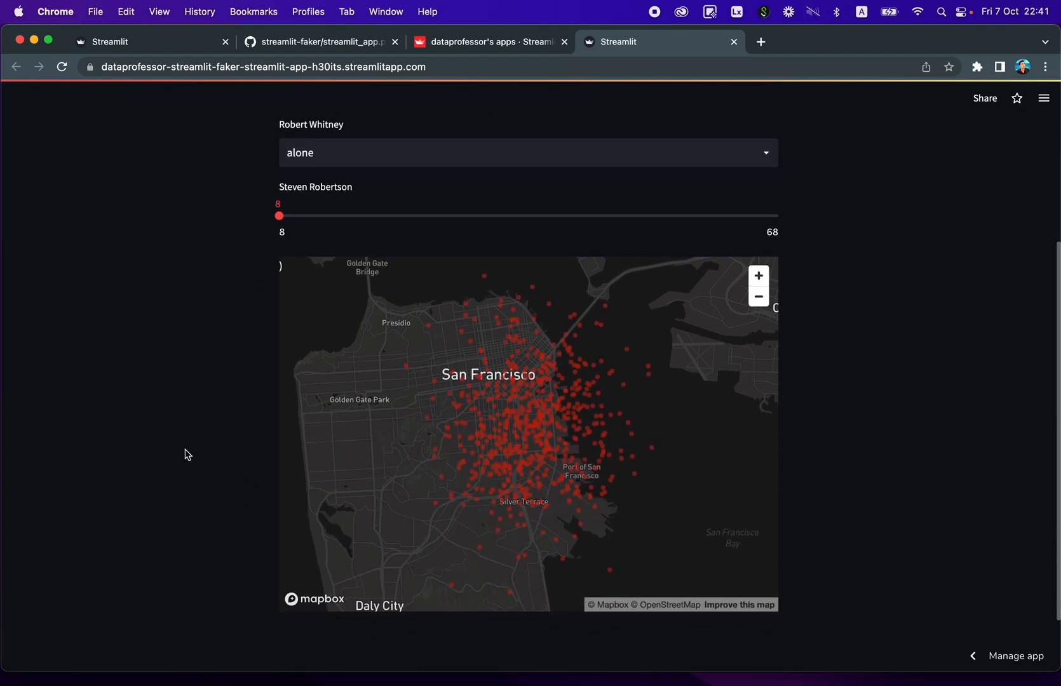